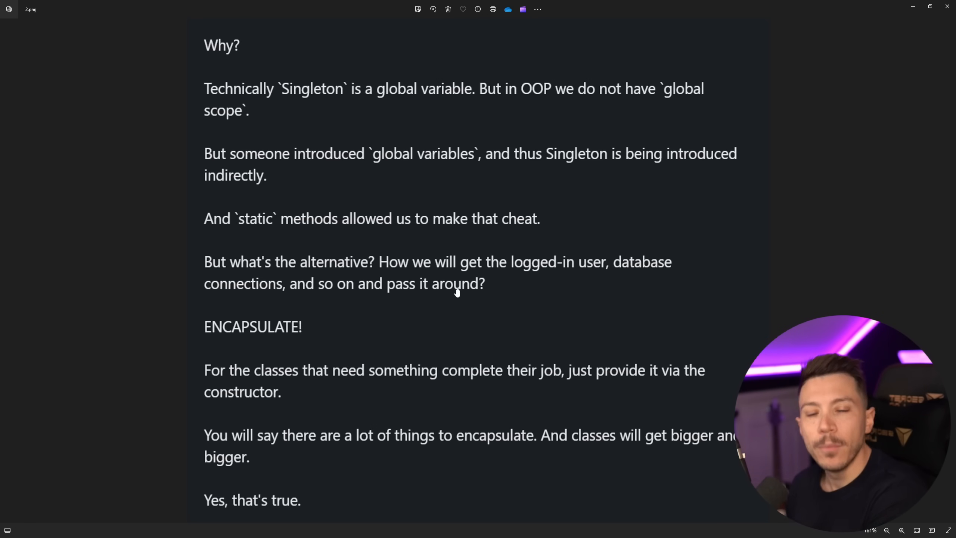
mouse_move(342, 279)
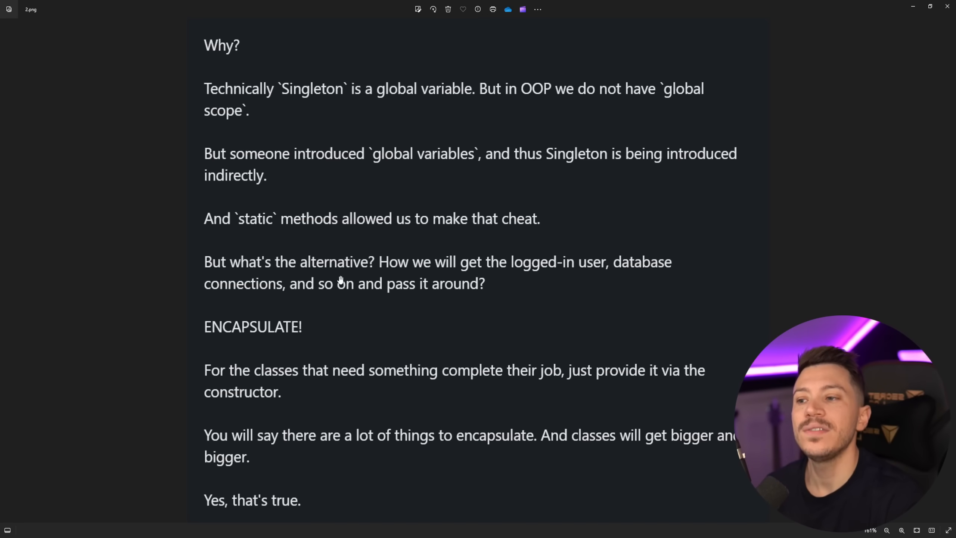
mouse_move(447, 301)
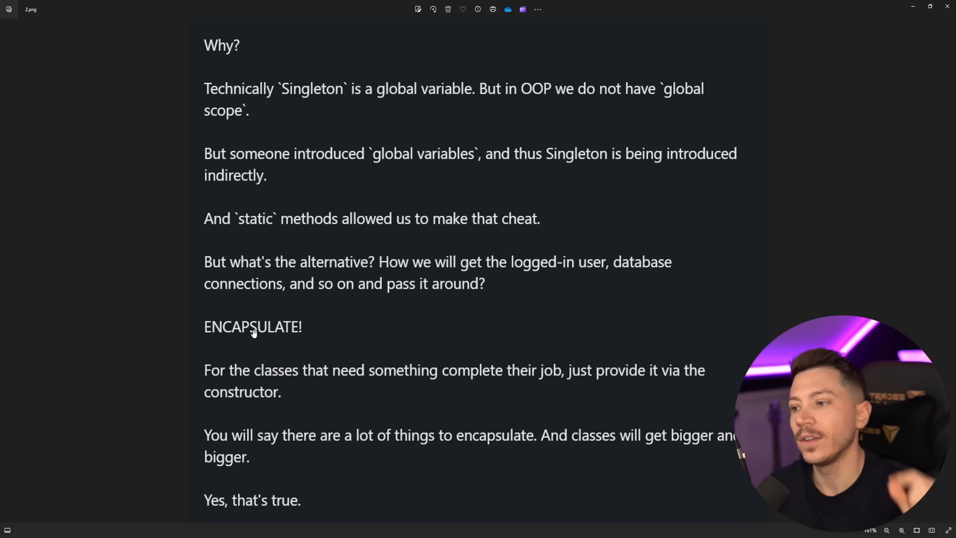
mouse_move(511, 458)
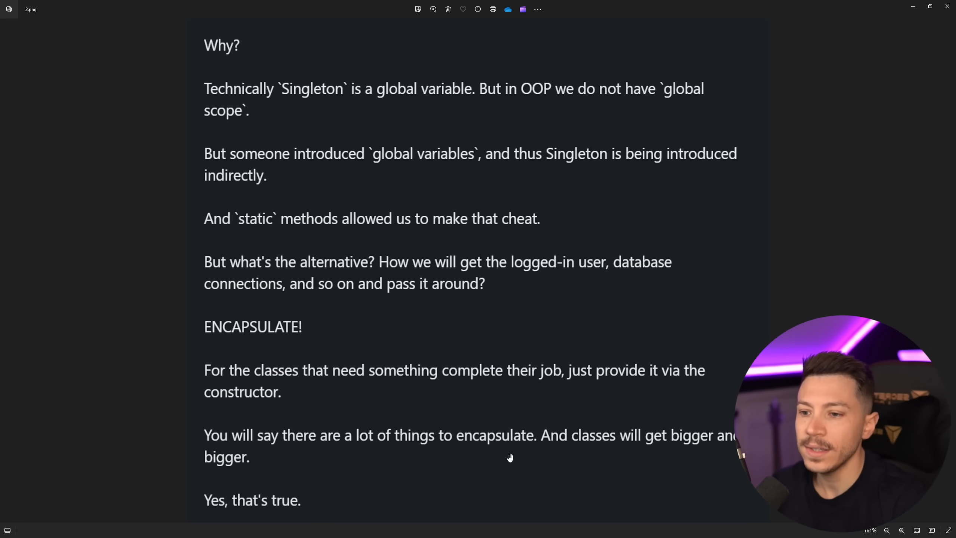
mouse_move(373, 472)
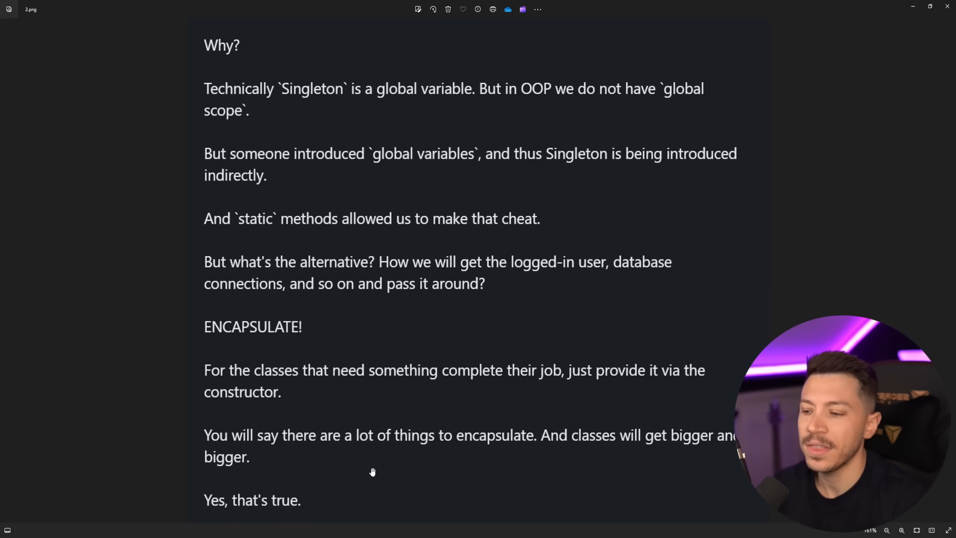
Scroll the Solution Explorer to show the DontUseSingleton project files.
scroll(down, 3)
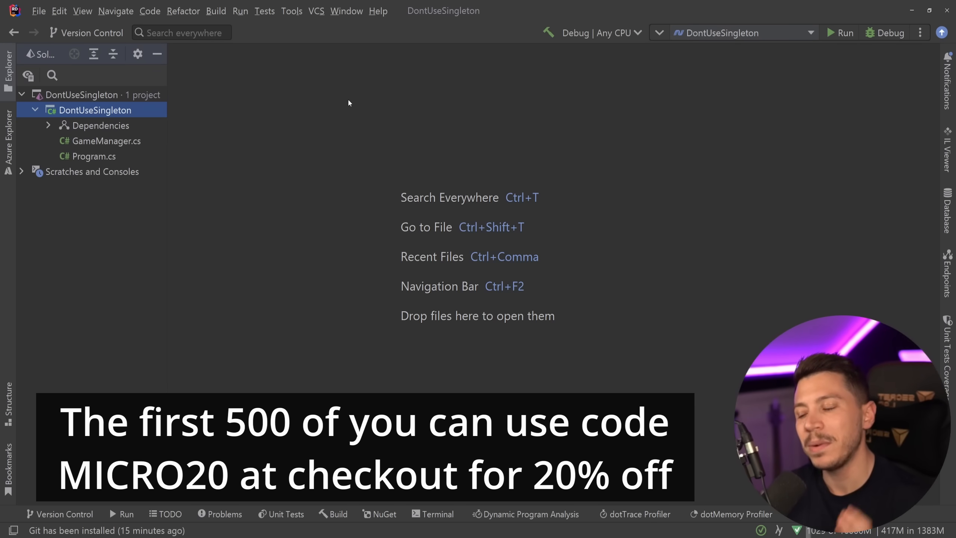
Add a new class file named Singleton and mark the class sealed.
right_click(95, 110)
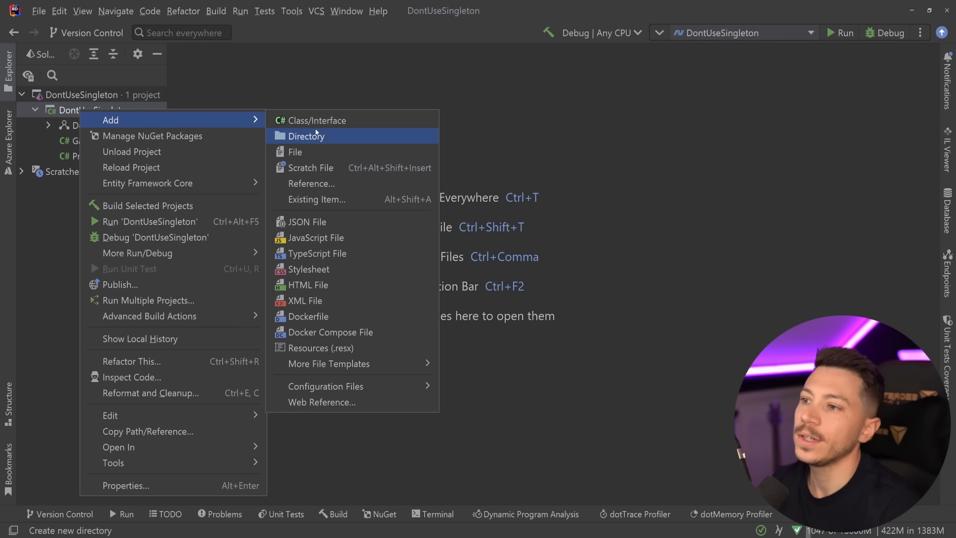
click(317, 120)
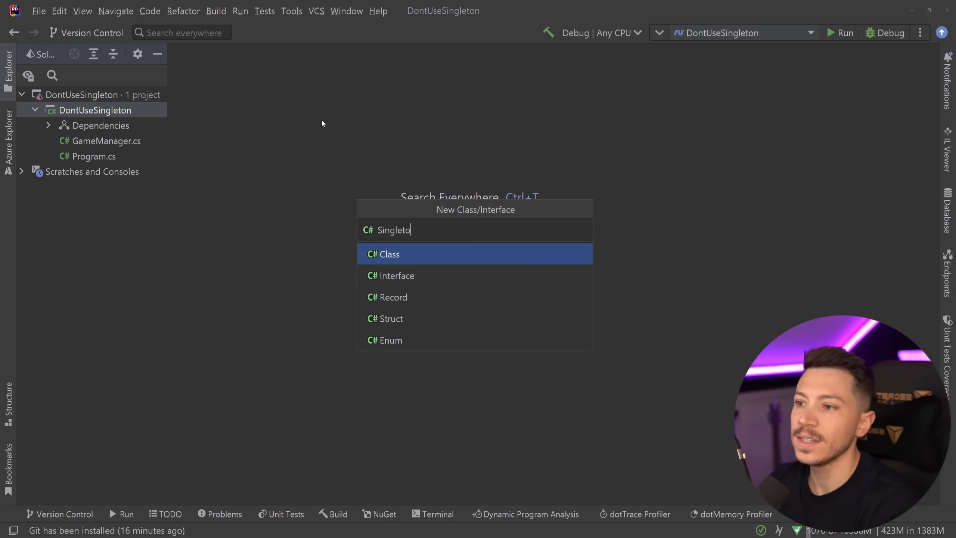
key(Enter)
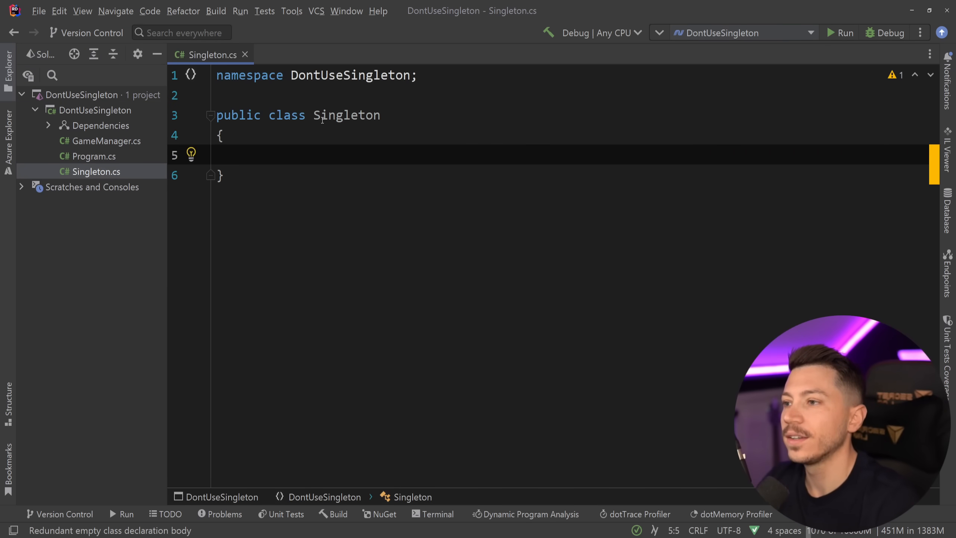
text(sealed)
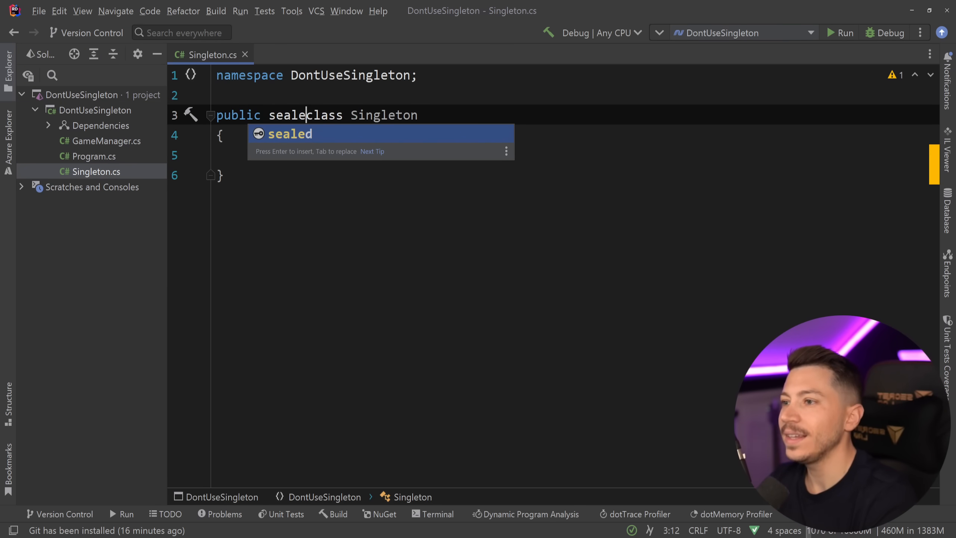
key(Tab)
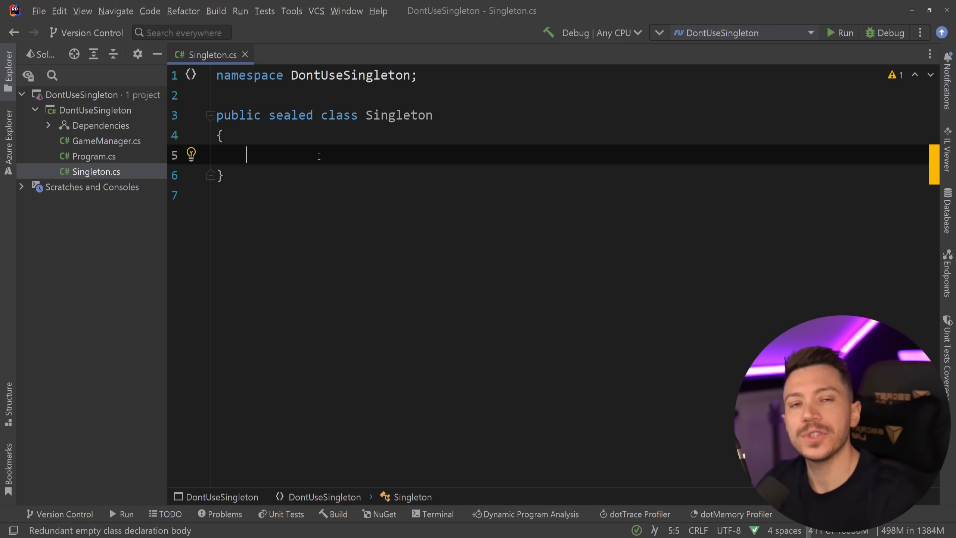
Write a private empty constructor: private Singleton() {}.
text(private)
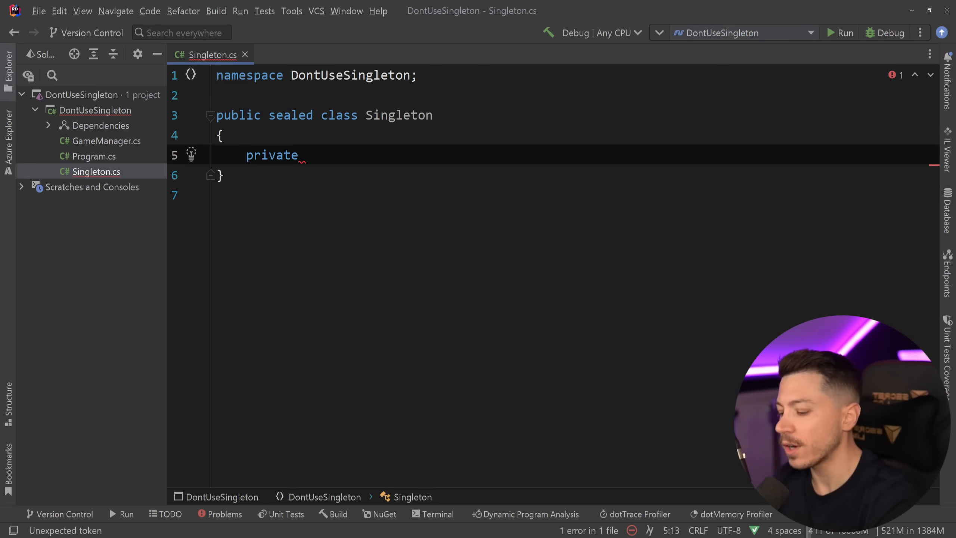
text(Singleton)
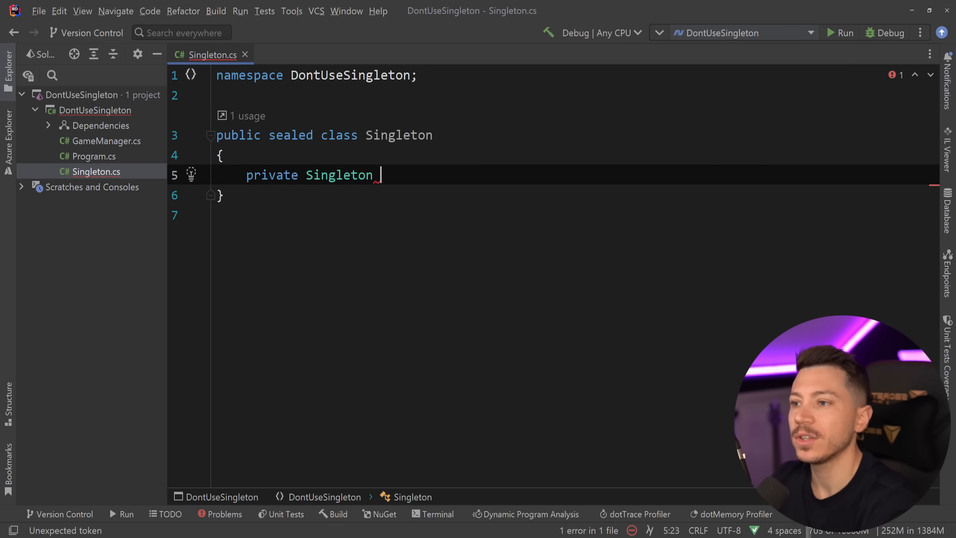
text(() {})
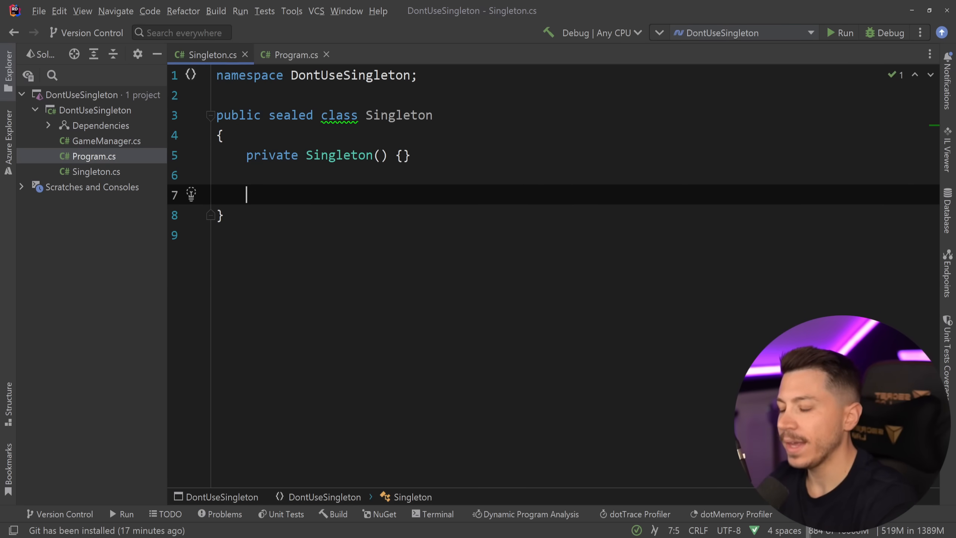
Add public static Singleton Instance { get; } initialised with new().
text(public static Type { get; set; })
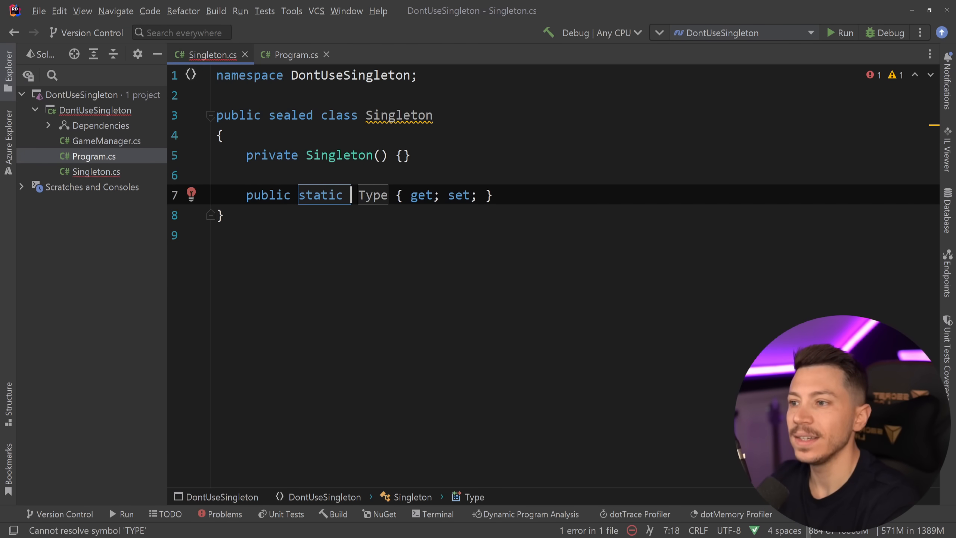
text(Singleton)
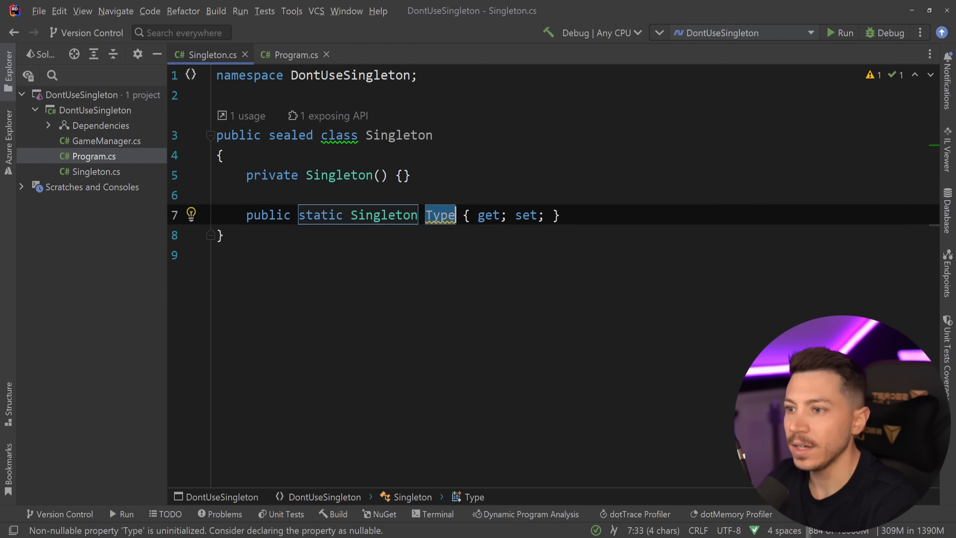
text(Instanc)
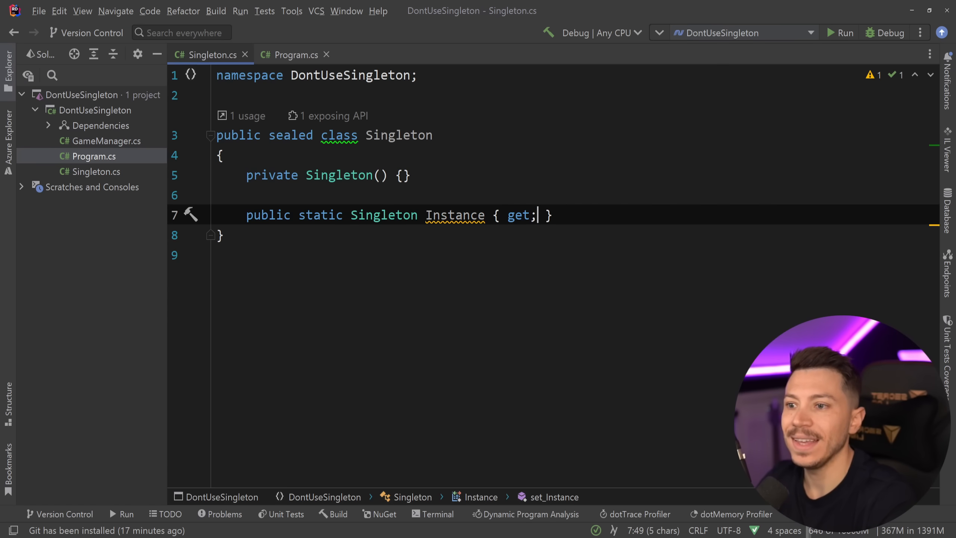
text(= bew)
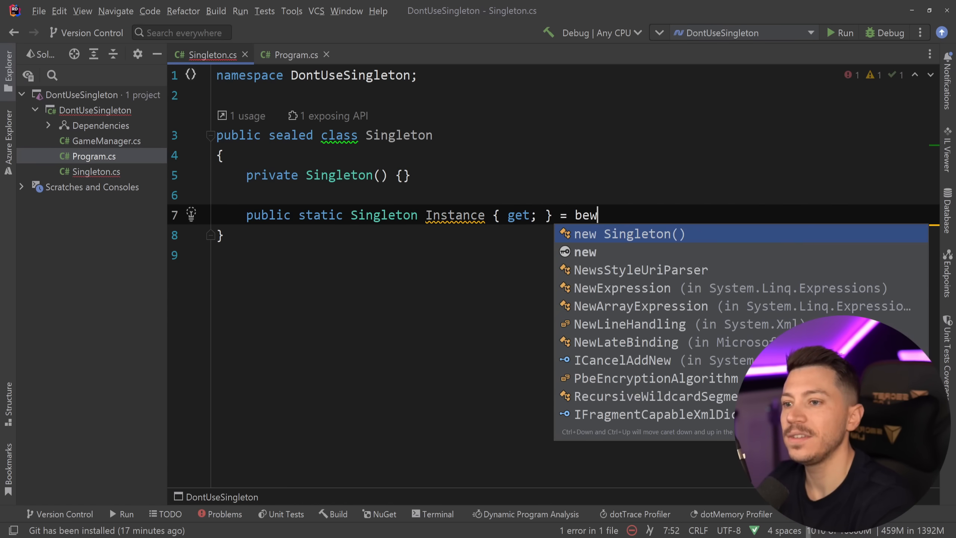
key(Tab)
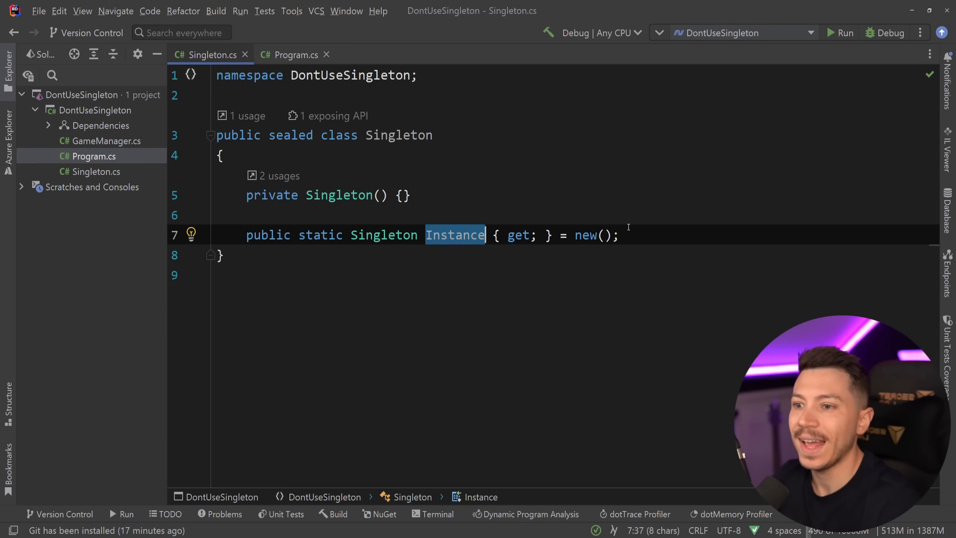
Add a get-only Guid Id property initialised with Guid.NewGuid().
text(p)
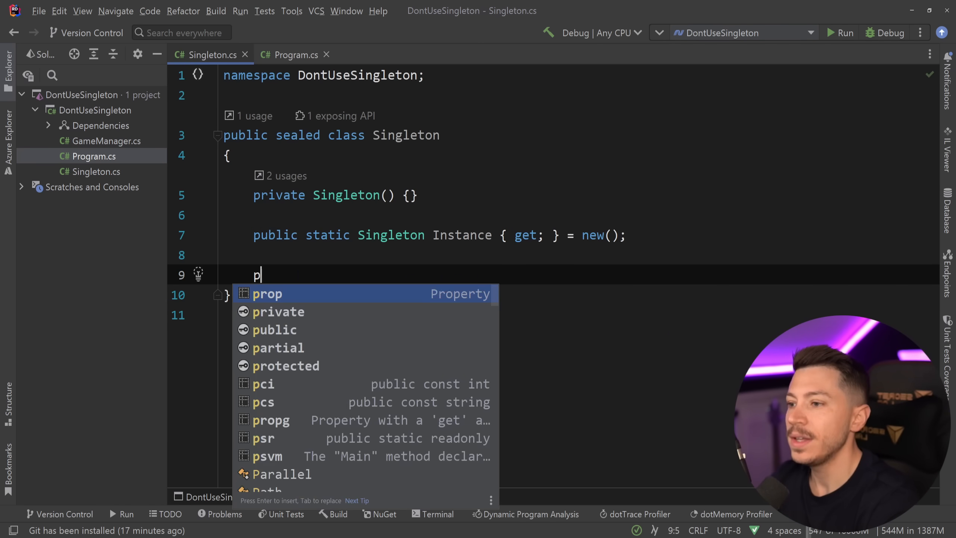
key(Tab)
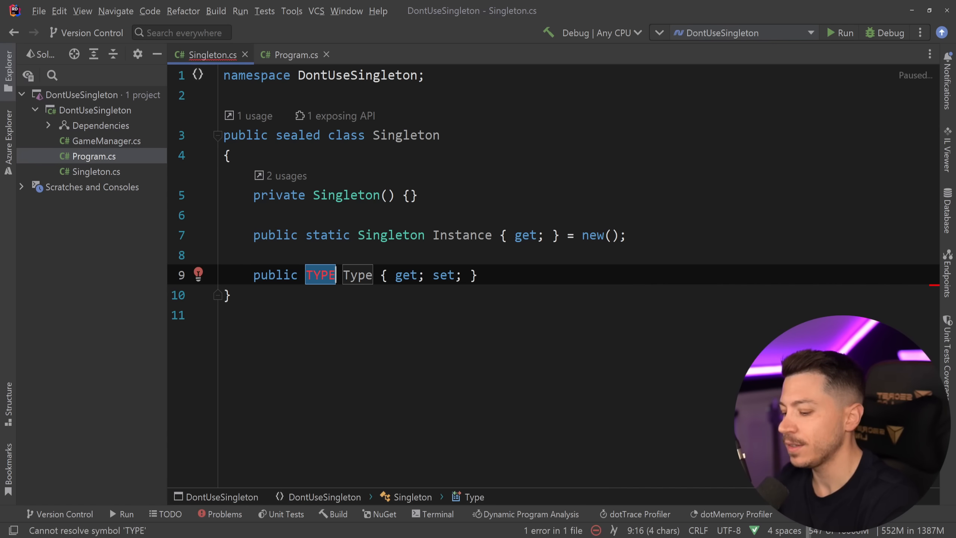
text(Guid Id)
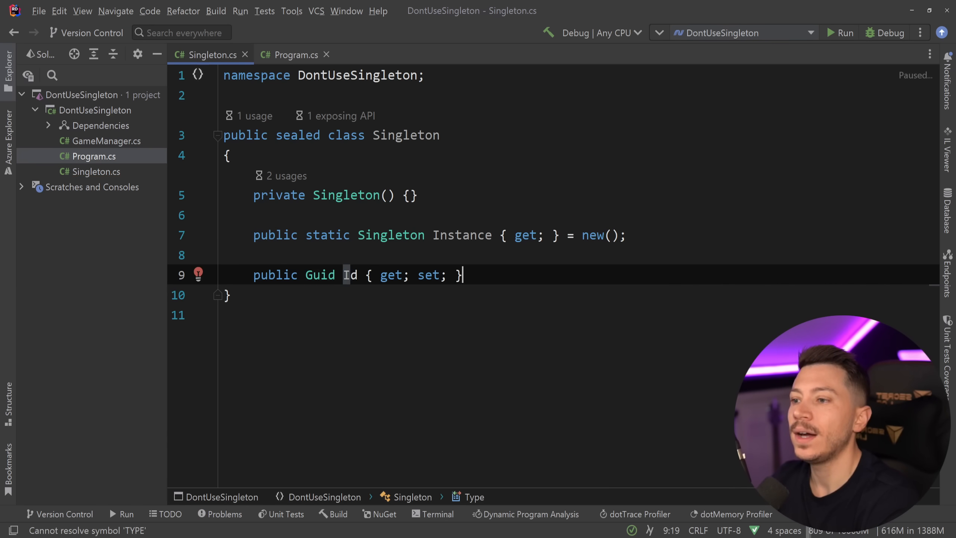
text(= GUid.NewGuid()
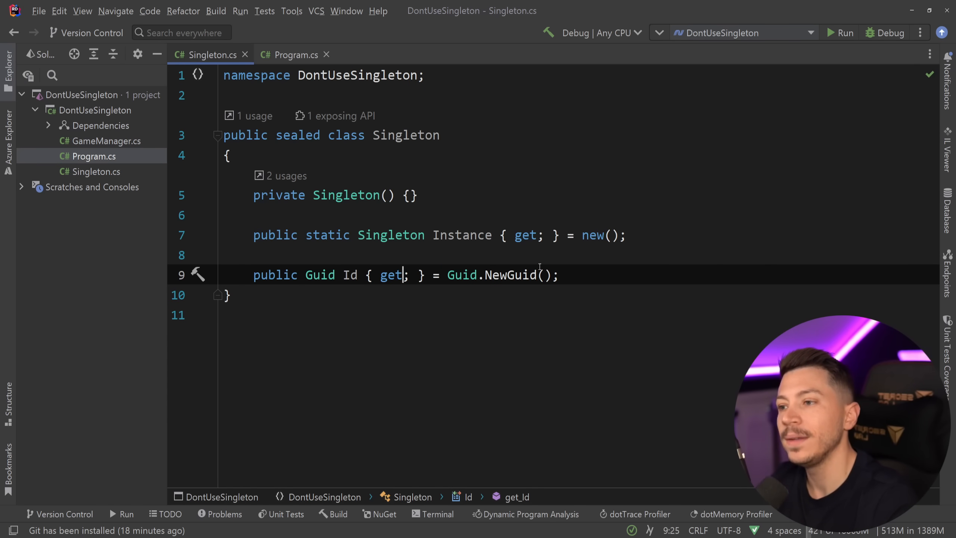
In Program.cs write Console.WriteLine(Singleton.Instance.Id) once.
click(295, 55)
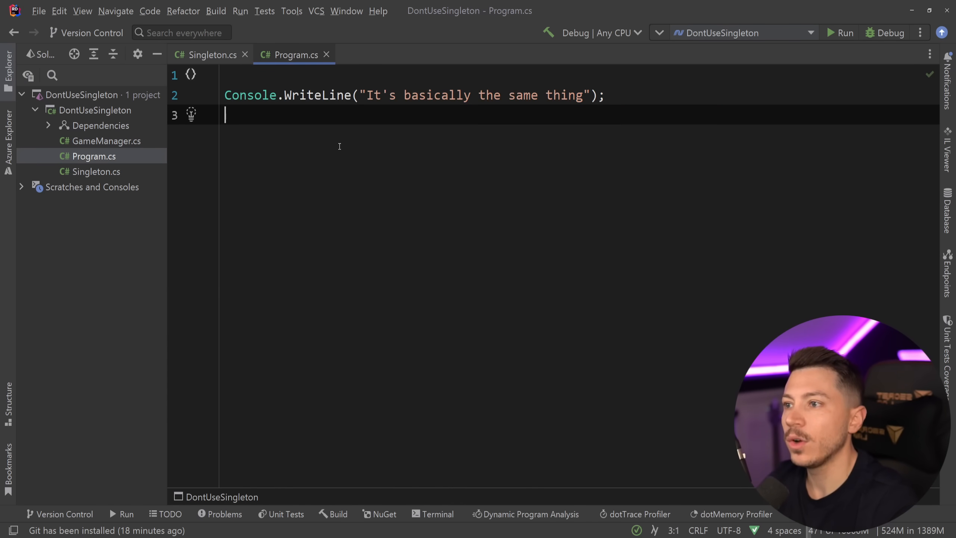
text(Singleton.)
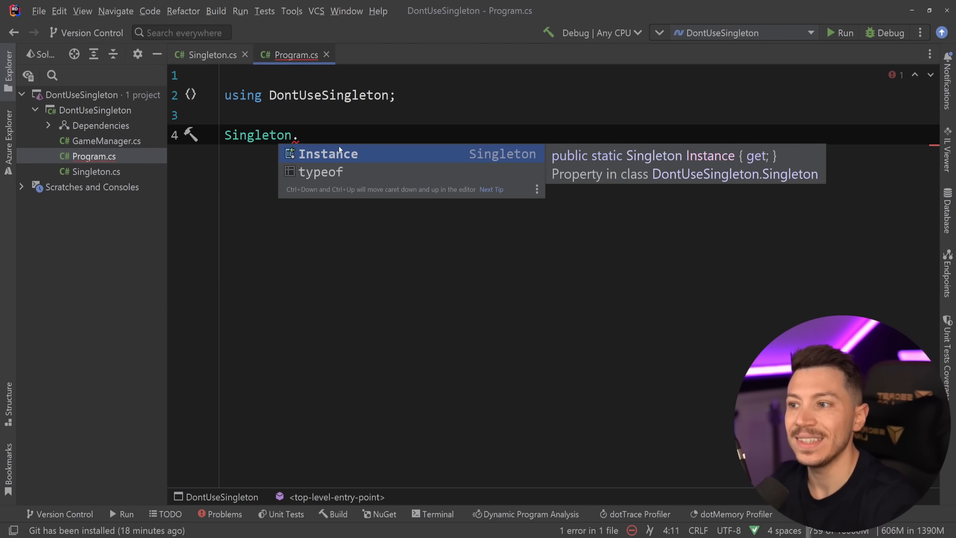
text(Instance.)
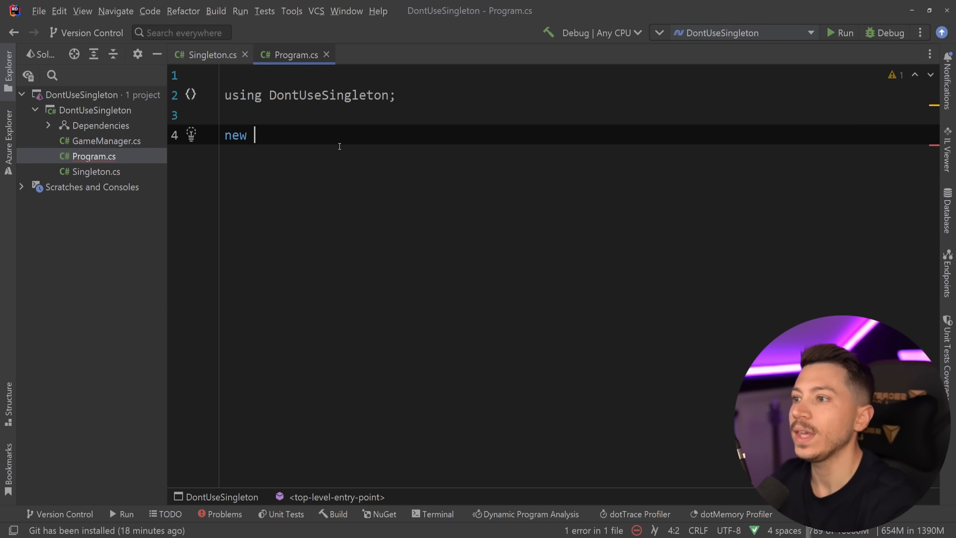
text(Singleton();)
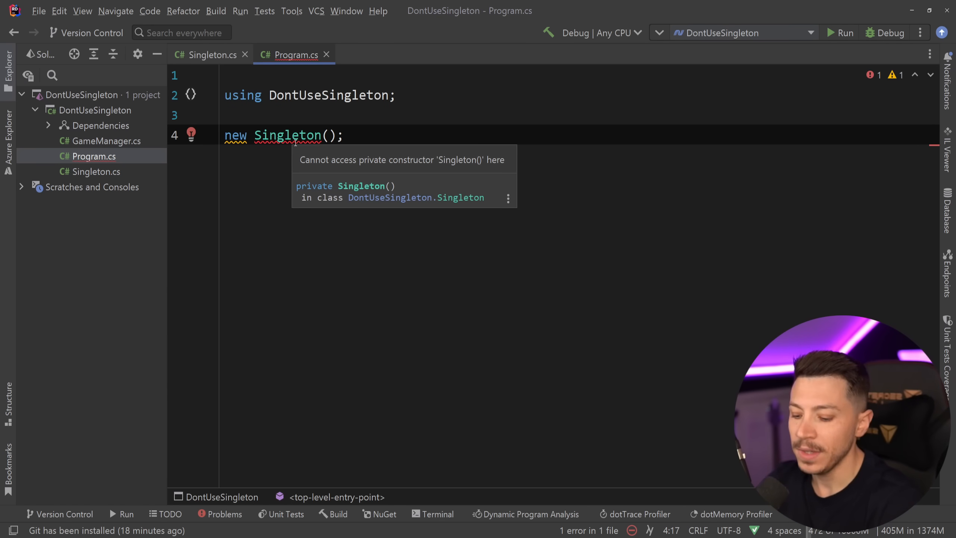
Add a second Console.WriteLine(Singleton.Instance.Id) on its own line and run the project.
text(Console.WriteLine();)
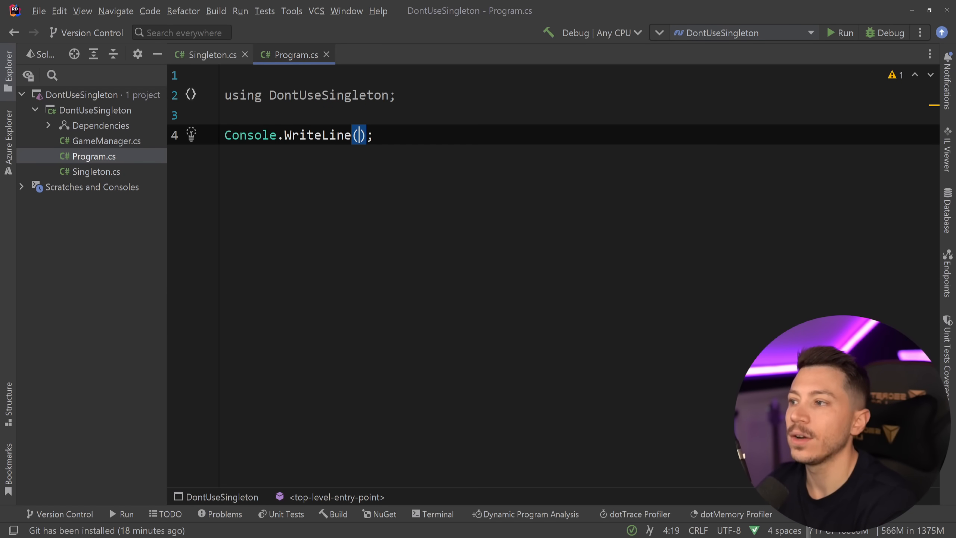
text(Singleton.Instance.Id)
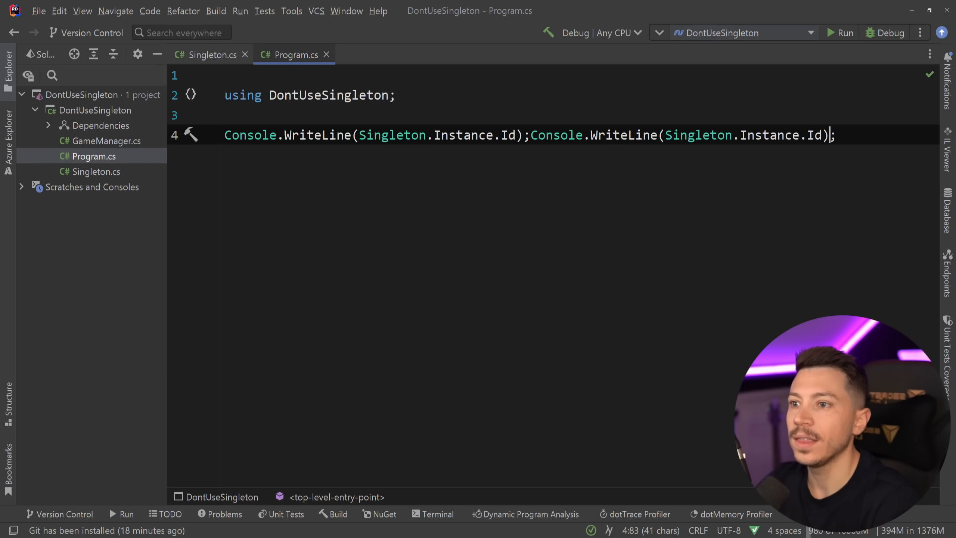
key(enter)
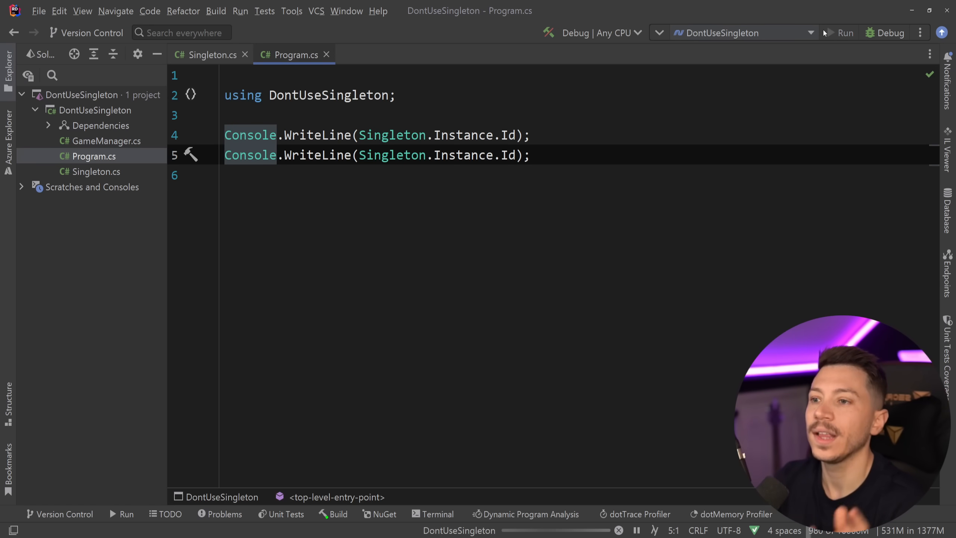
click(845, 32)
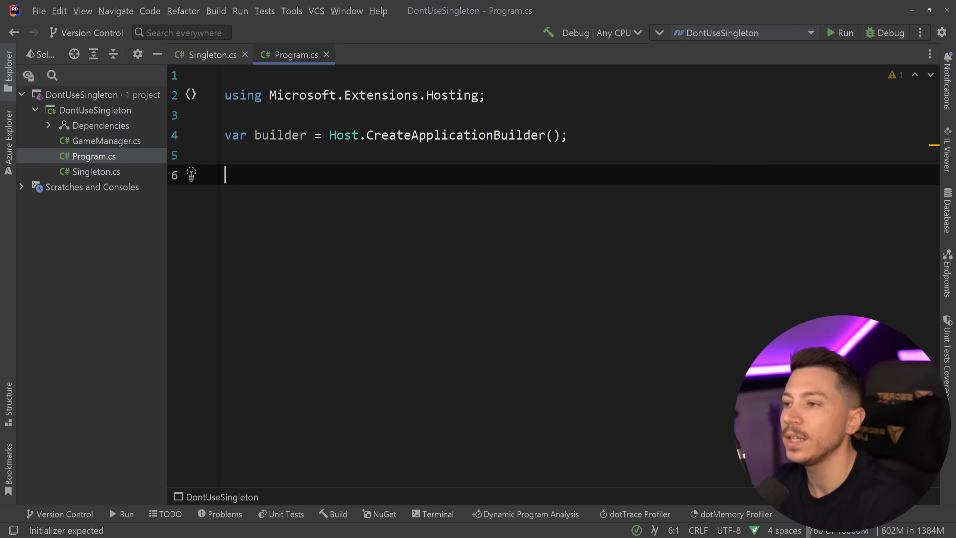
Build and run the host with var app = builder.Build(); app.Run();.
text(var app)
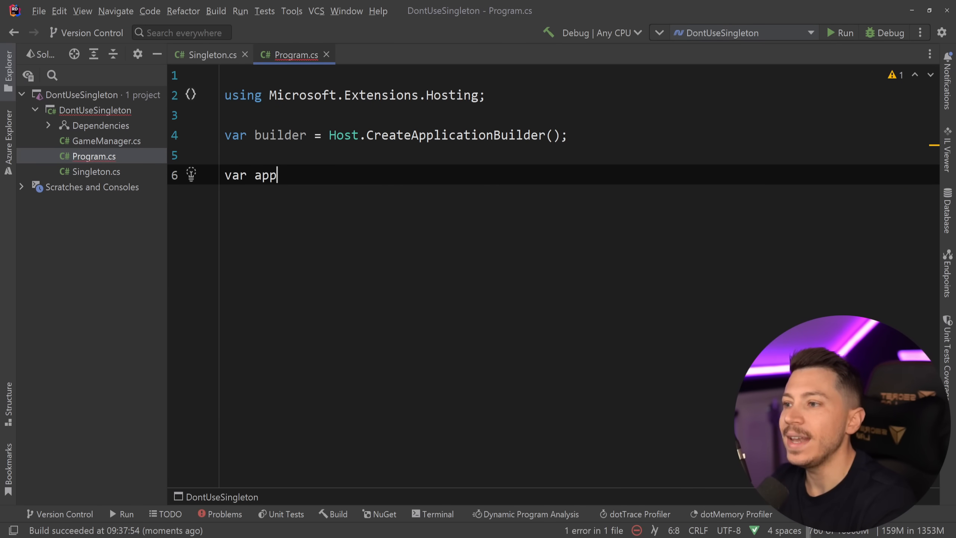
text(= builder.Build();)
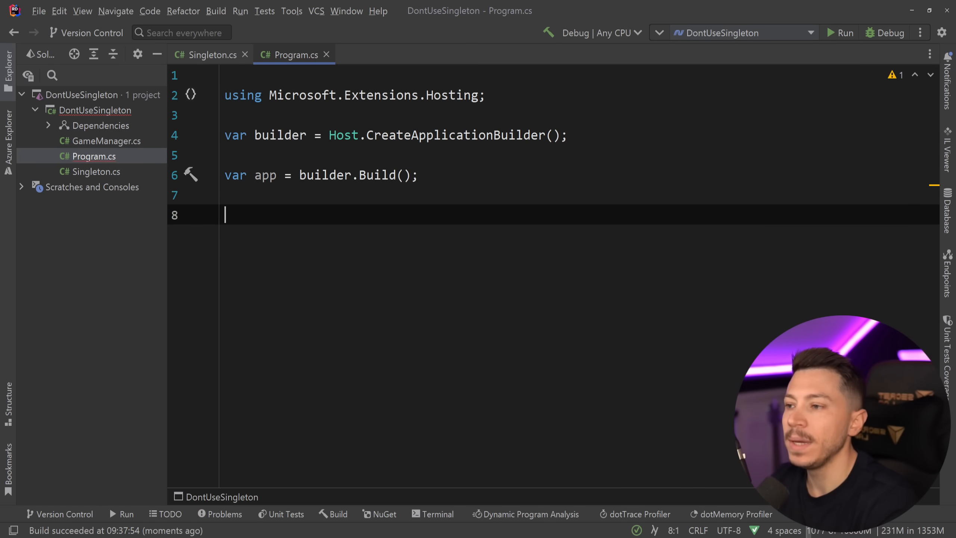
text(app.Run();;)
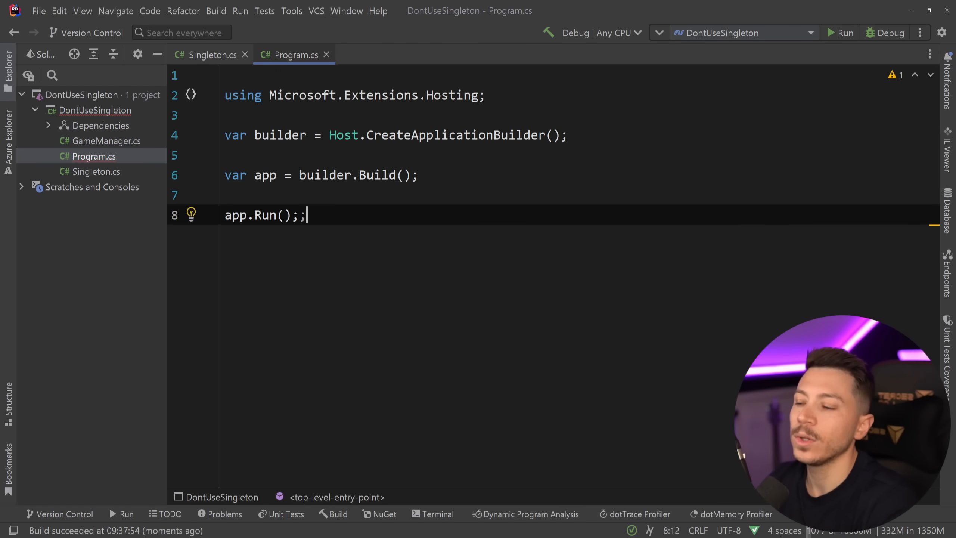
Start a builder.Services.AddSingleton<> registration without its type argument yet.
text(builder)
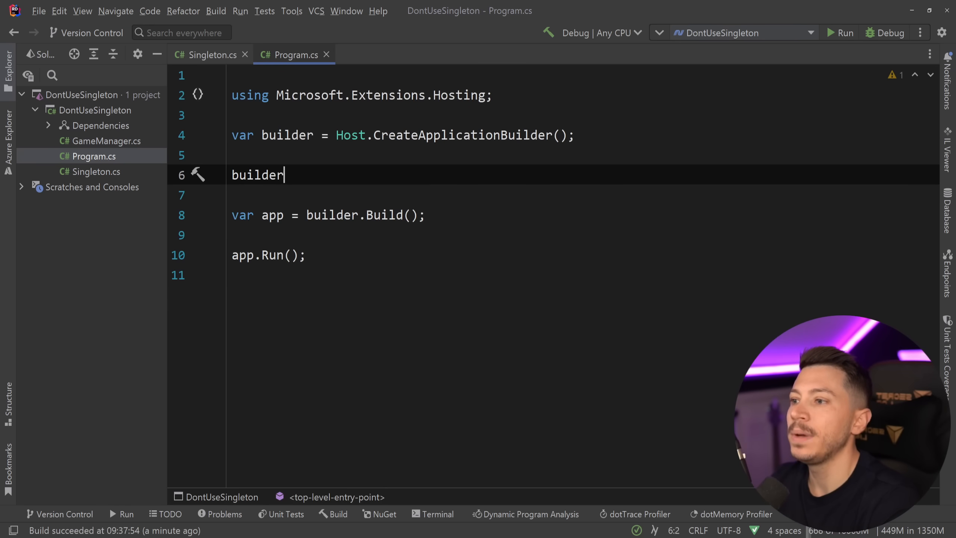
text(.Services.AddSingleton()
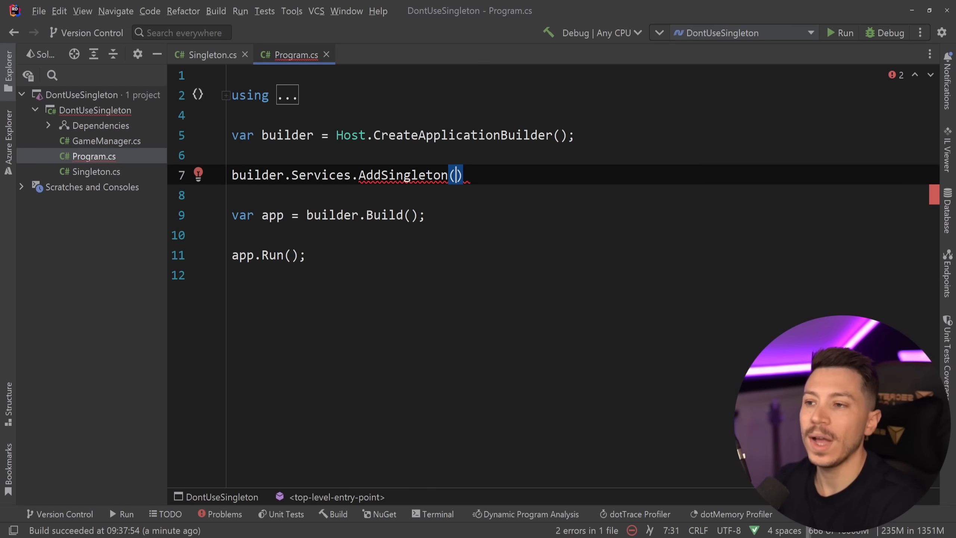
text(<)
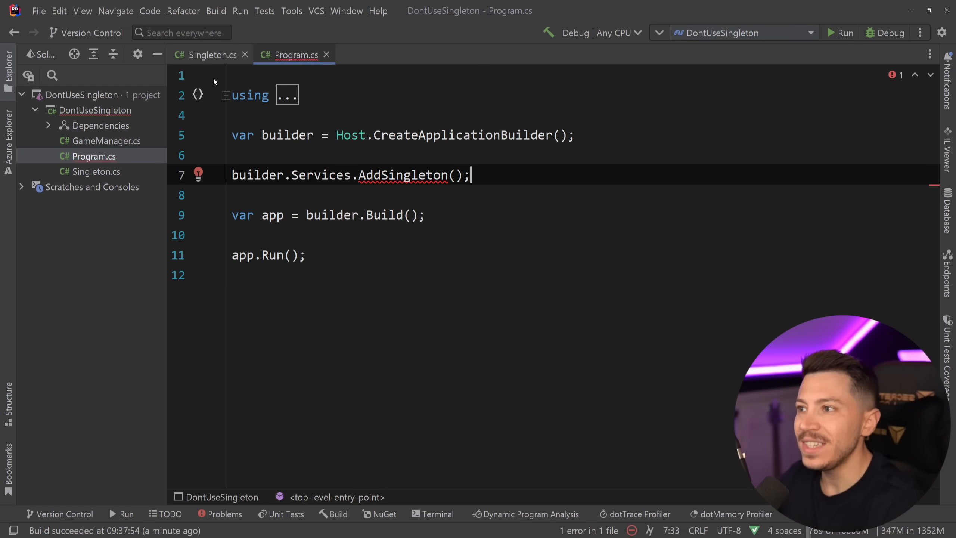
click(211, 54)
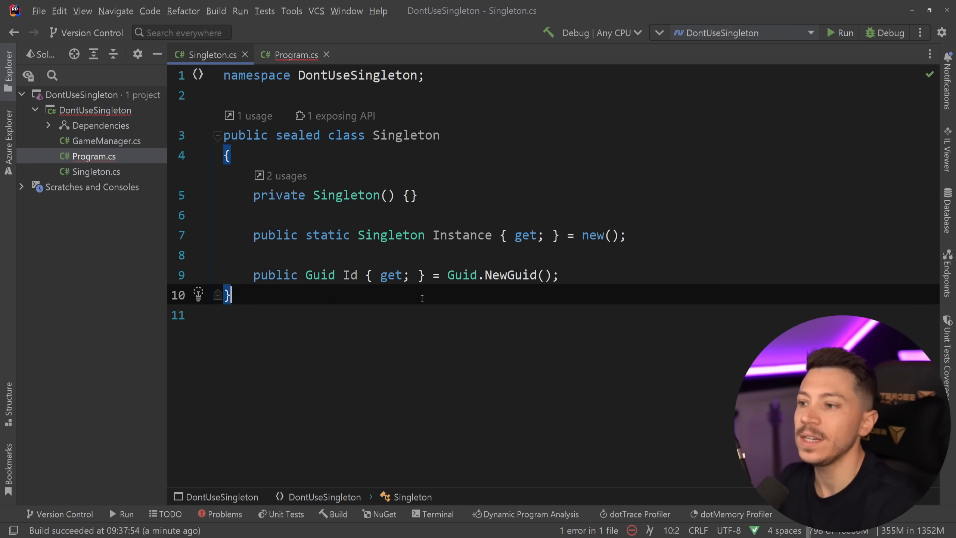
Define public class SomeClass and register it via AddSingleton<SomeClass>().
text(public class SomeClass)
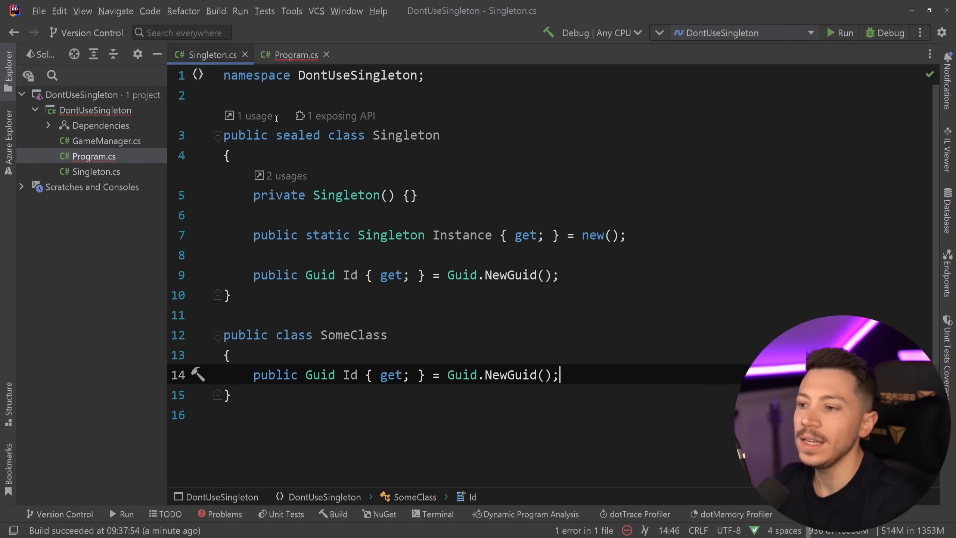
click(295, 55)
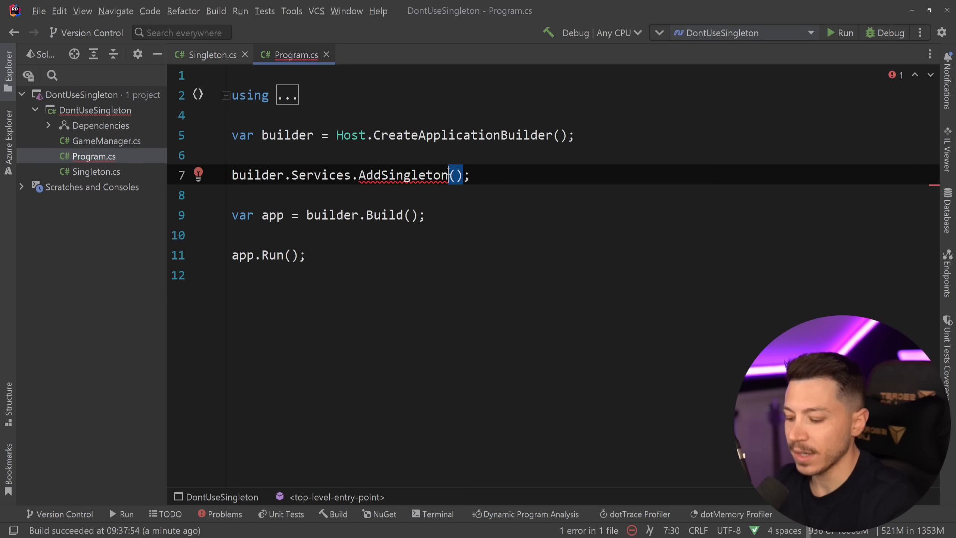
text(<Some>)
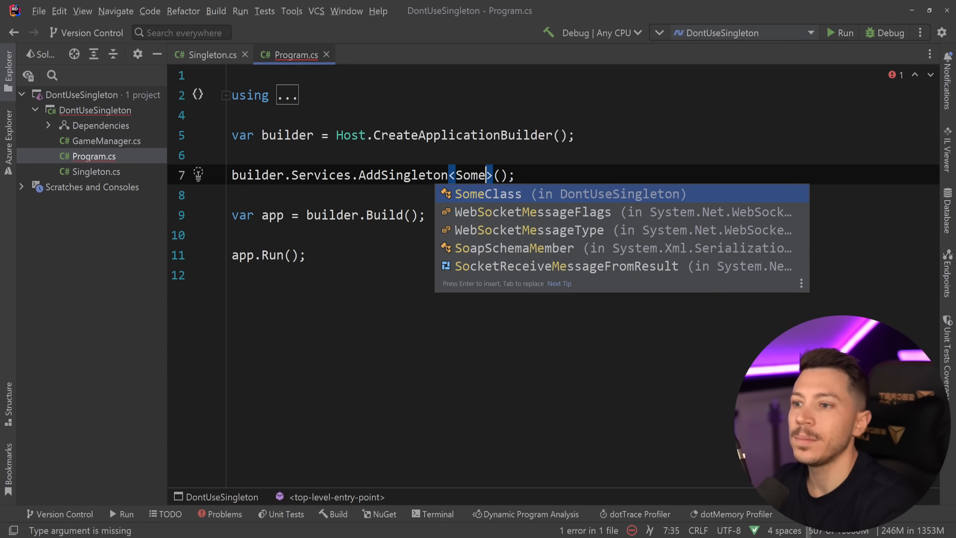
key(Enter)
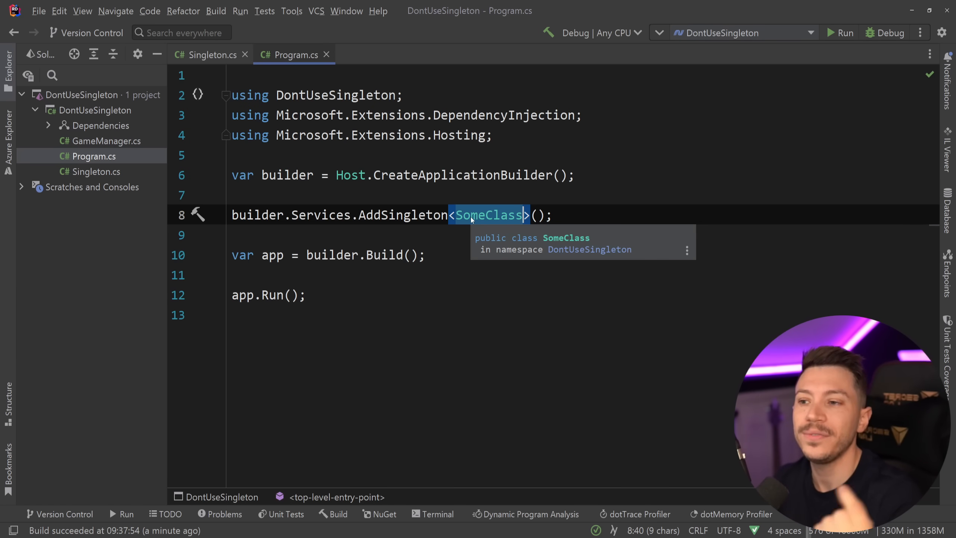
Begin a new SomeClass() expression in Program.cs, then return to the class file.
text(new SomeClass()
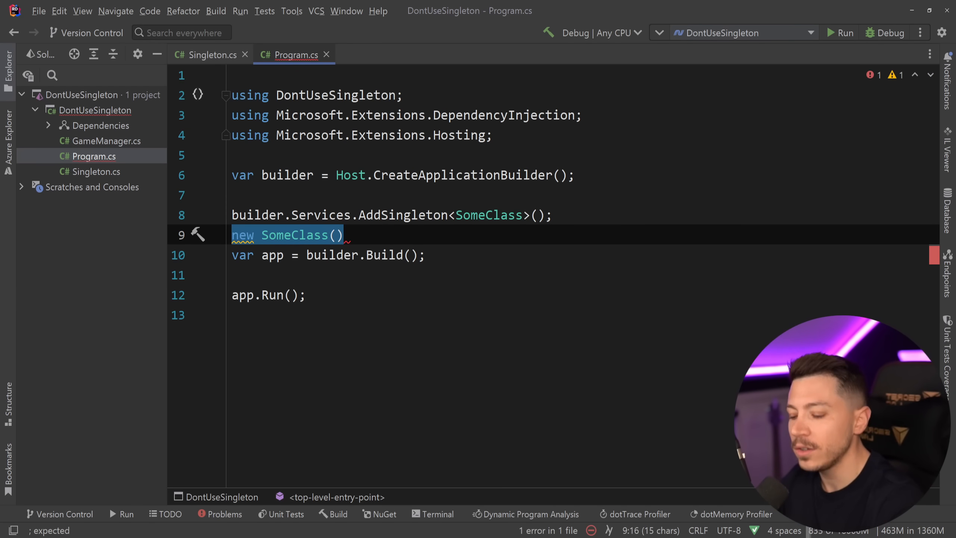
click(210, 55)
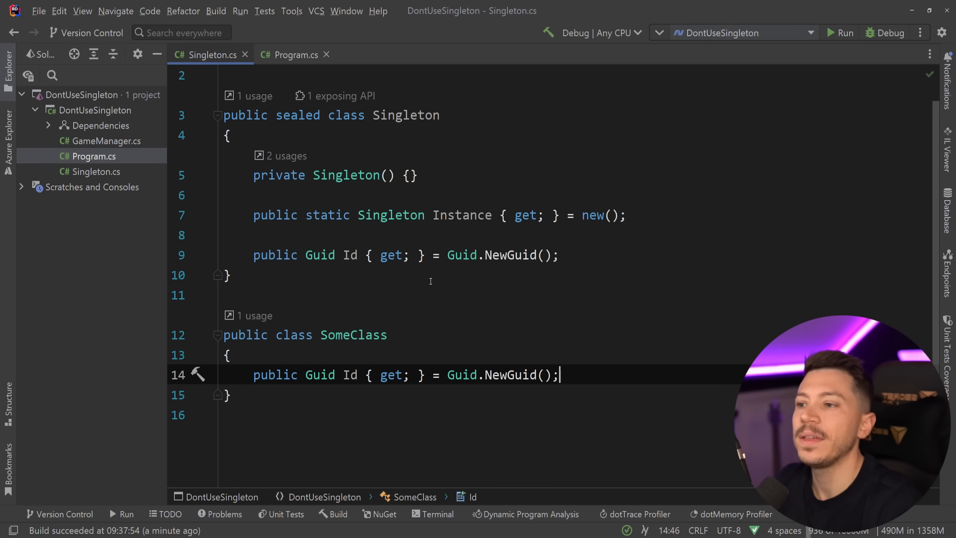
Register the existing instance with builder.Services.AddSingleton(Singleton.Instance).
click(294, 54)
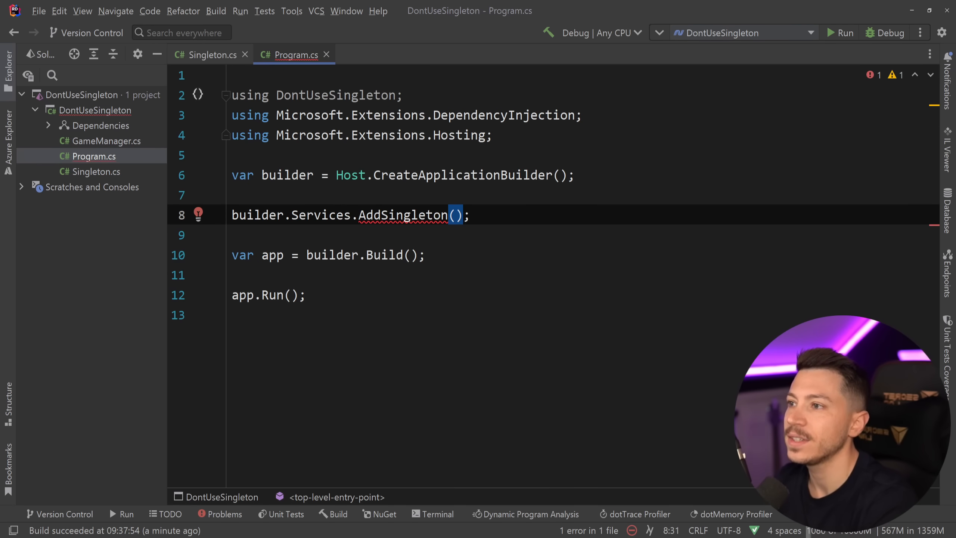
text(Singleton.Instance)
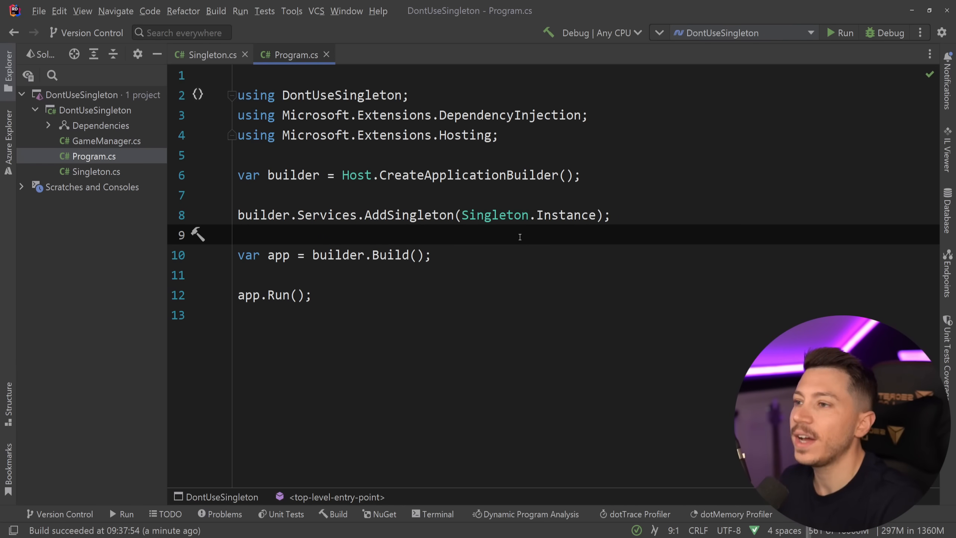
click(104, 142)
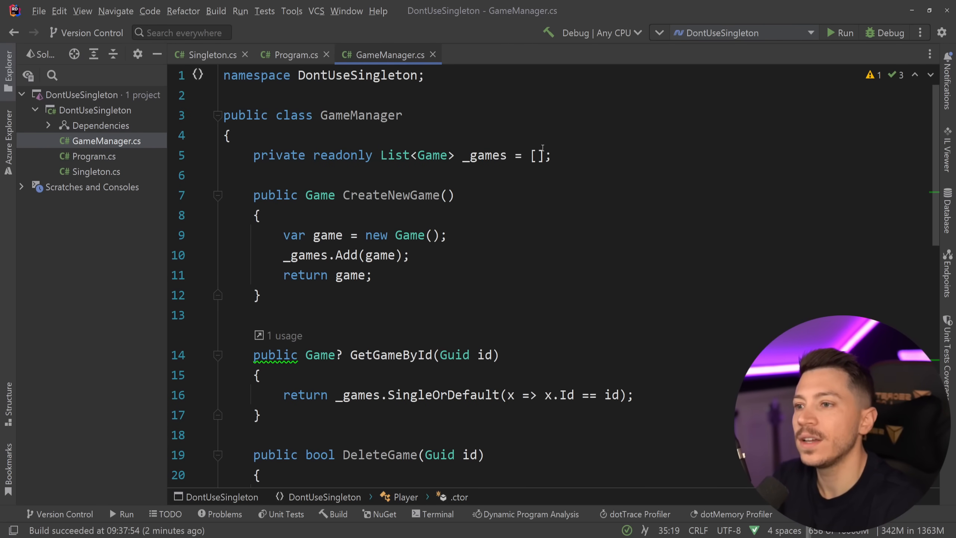
Review GameManager.cs and switch back to Program.cs to clear its code.
click(485, 154)
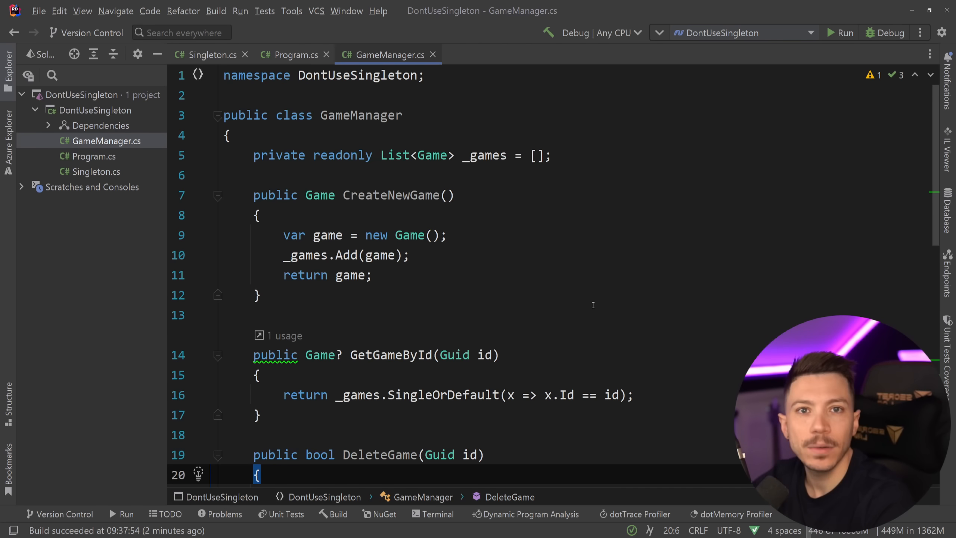
mouse_move(593, 305)
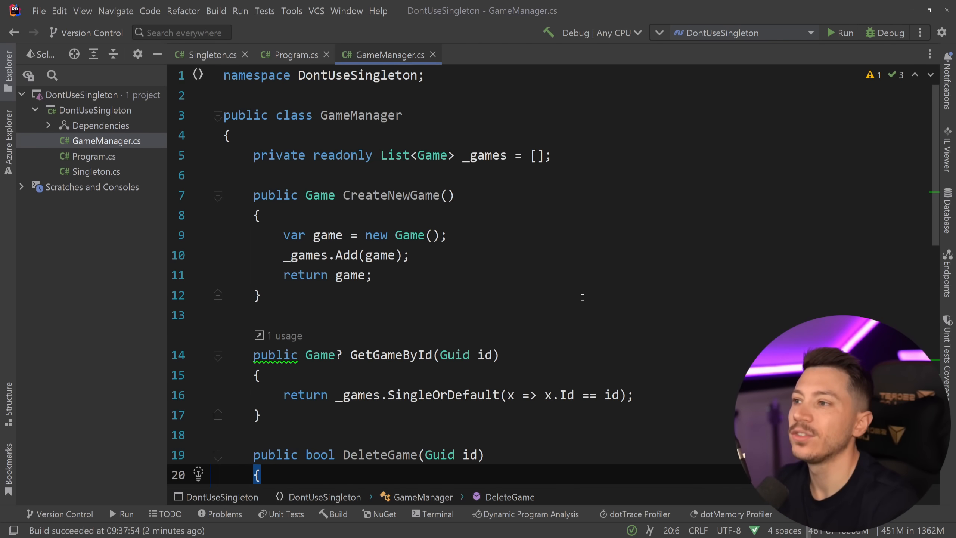
click(294, 55)
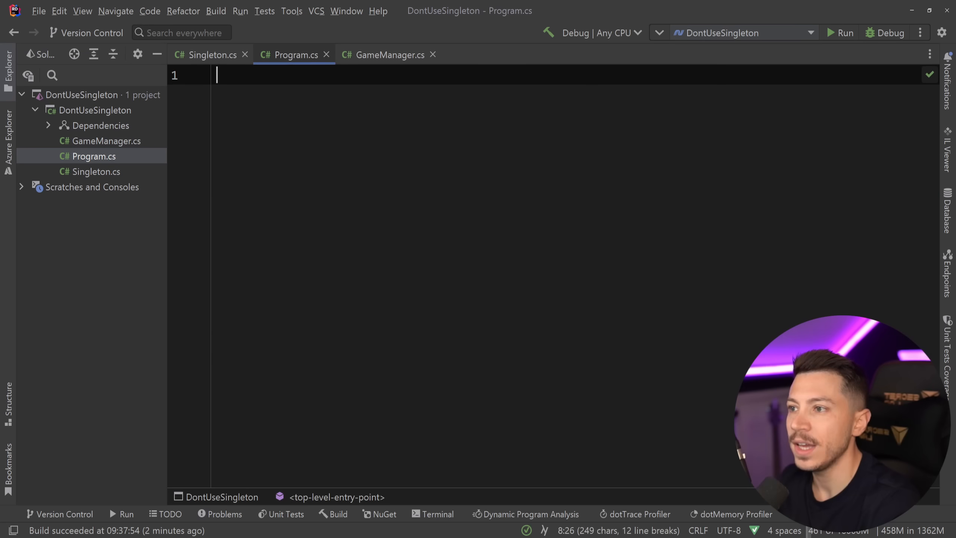
Create gameManager and gameManager2 as two separate new GameManager() instances.
text(var gam)
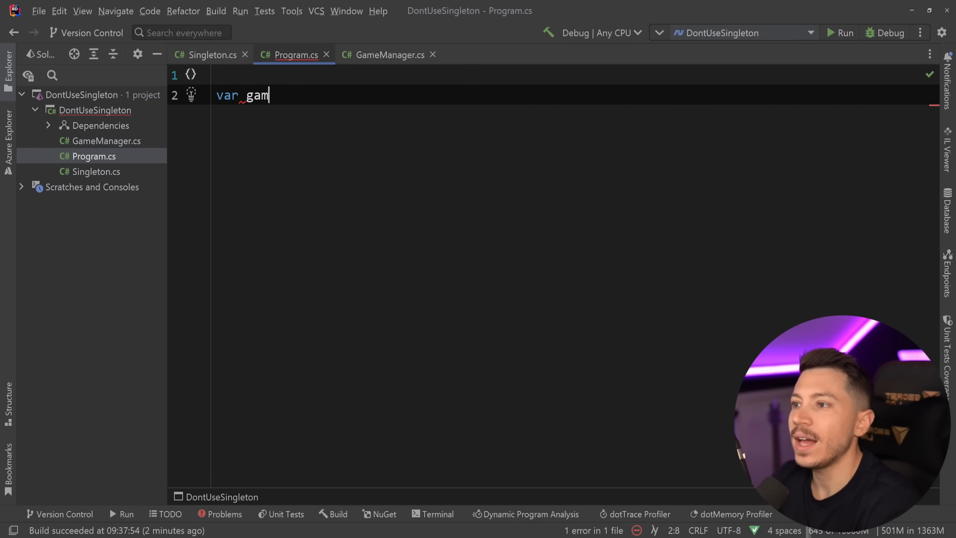
text(eManager =)
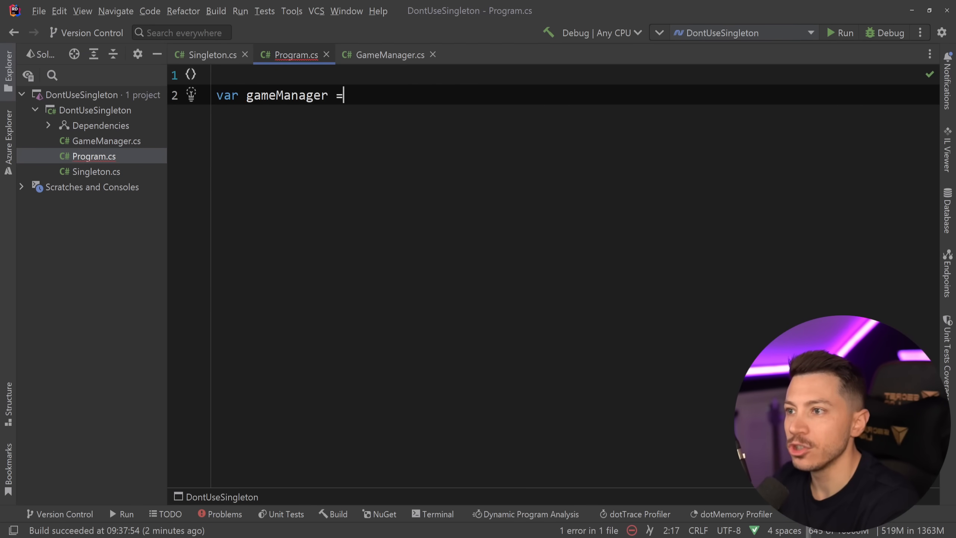
text(new Gaman)
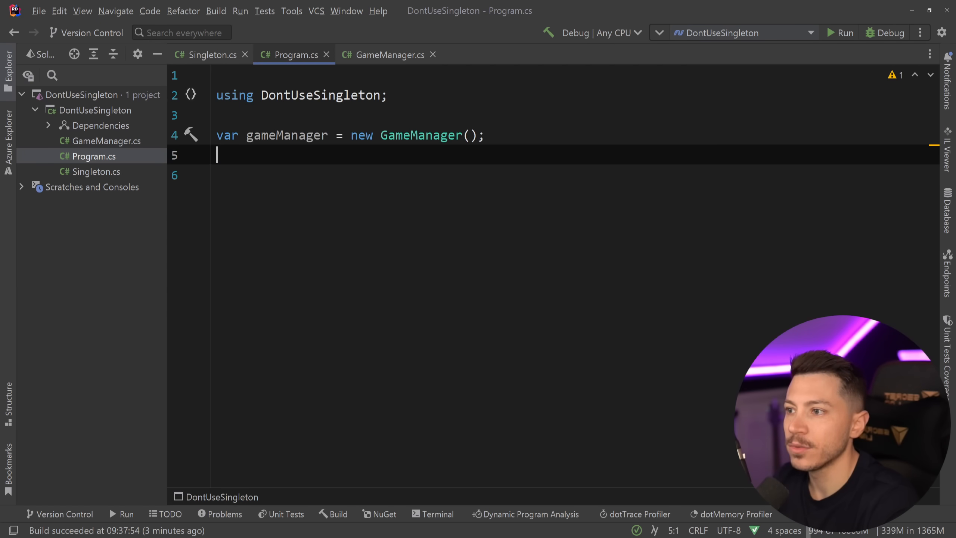
text(var gameManager2 = new GameManager();)
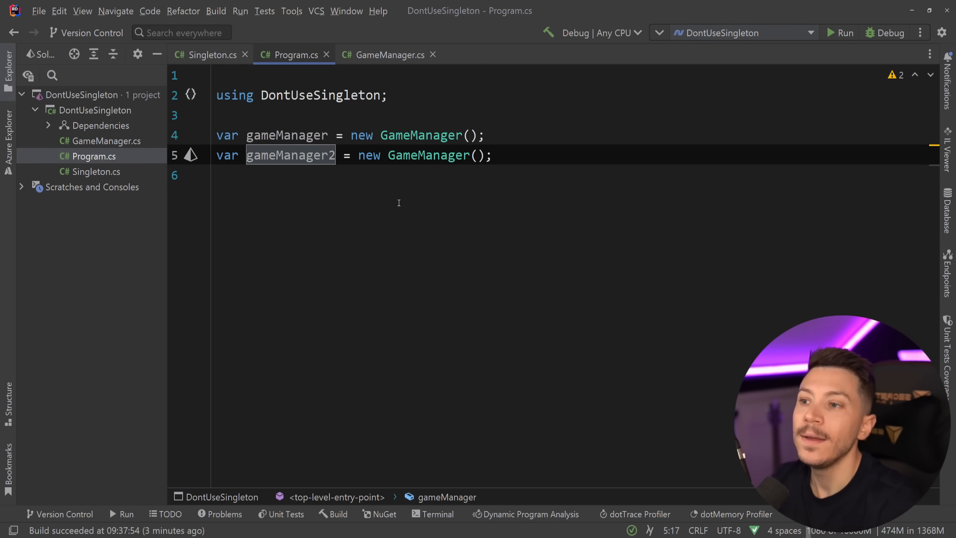
click(388, 54)
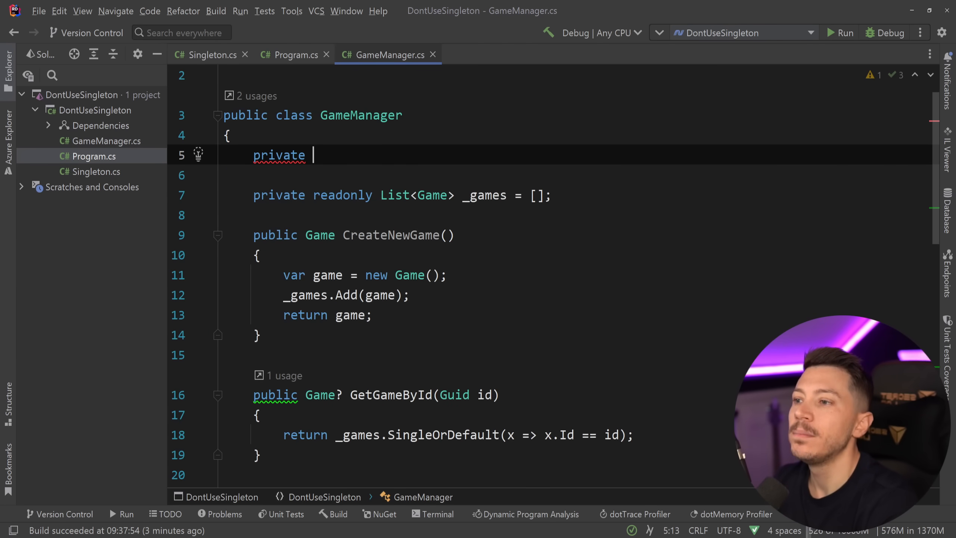
Give GameManager a private constructor and public static GameManager Instance { get; } = new().
text(GameManager(){})
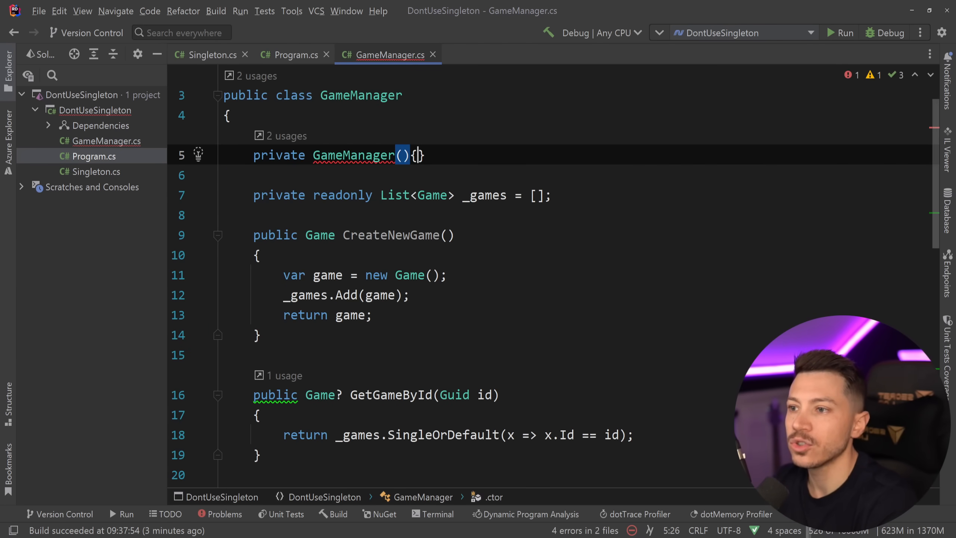
text(p)
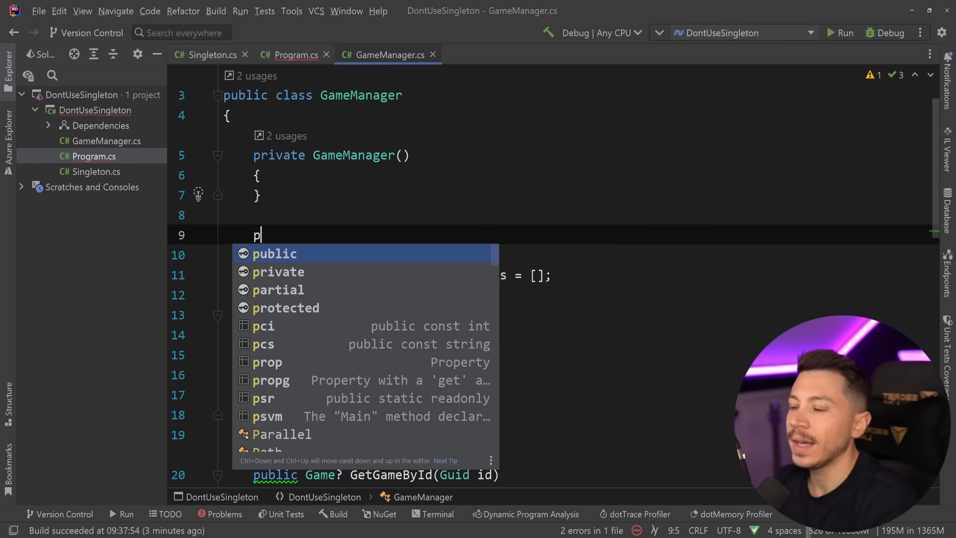
text(ublic static GameManager)
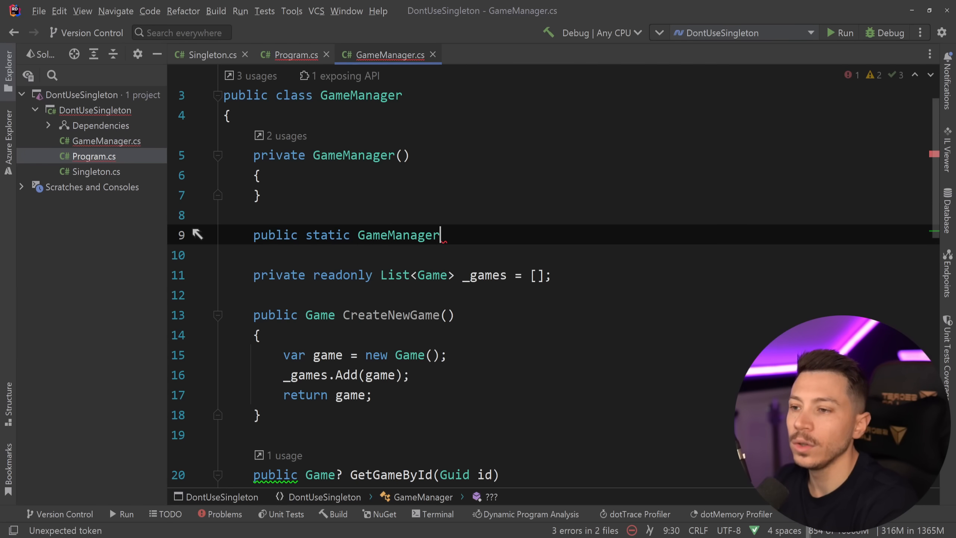
text(Instance { get; })
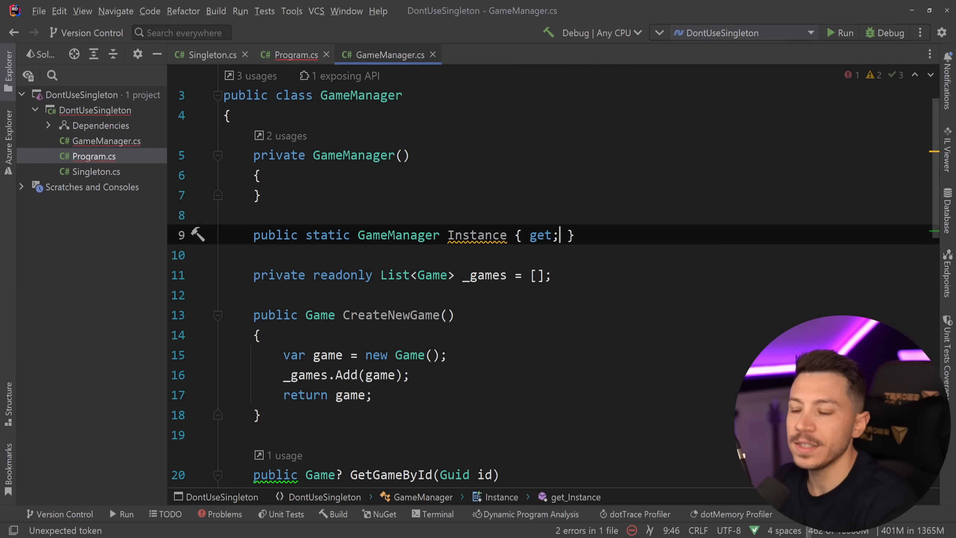
text(= new();)
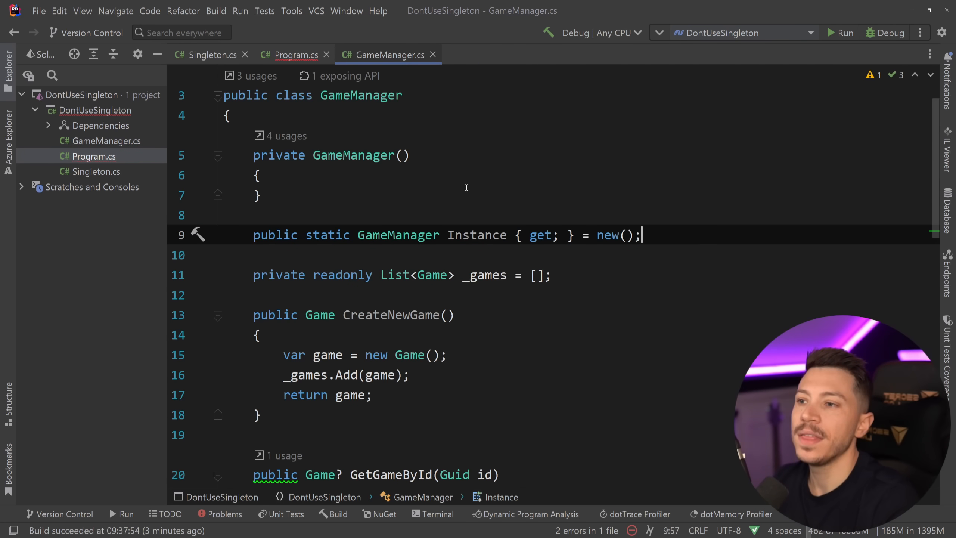
click(296, 54)
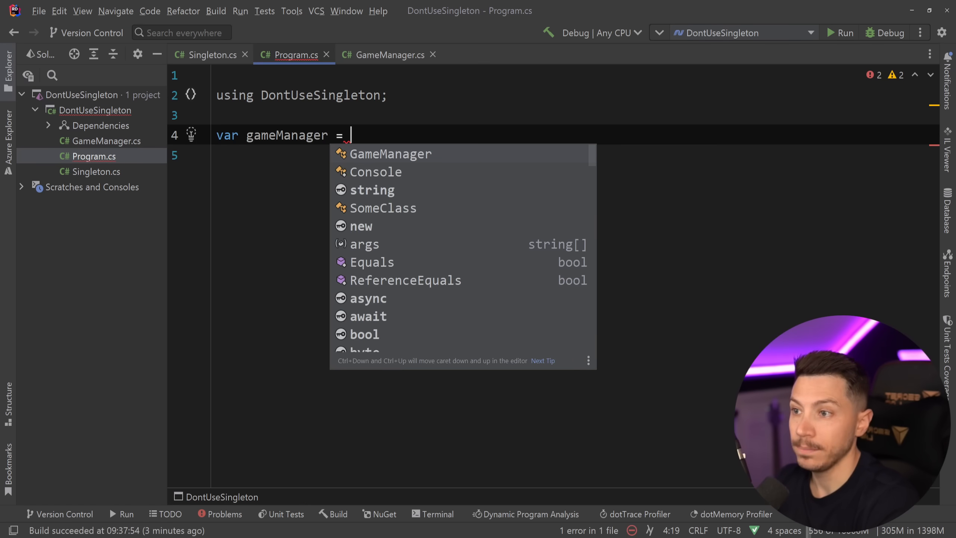
Assign var gameManager = GameManager.Instance; in Program.cs and return to GameManager.cs.
text(GameManager.Instance;)
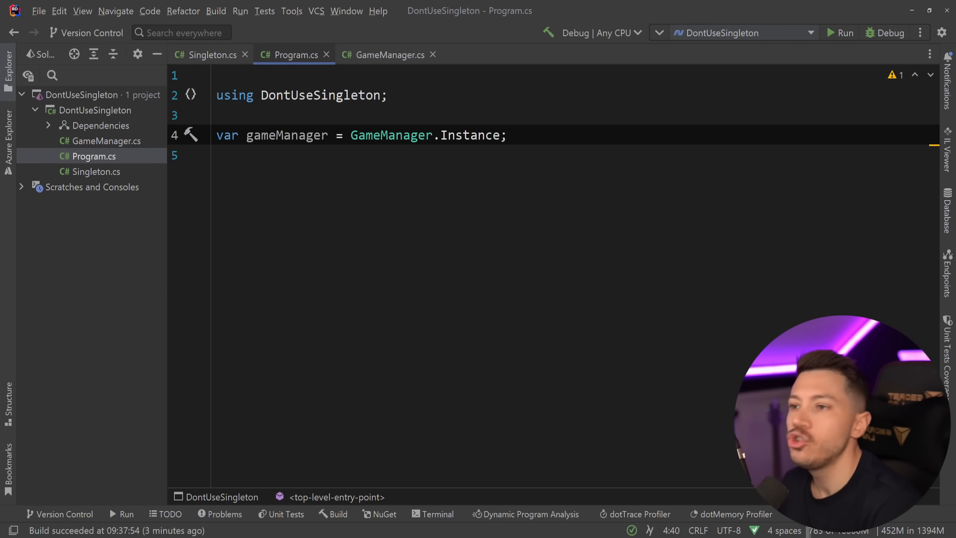
click(387, 55)
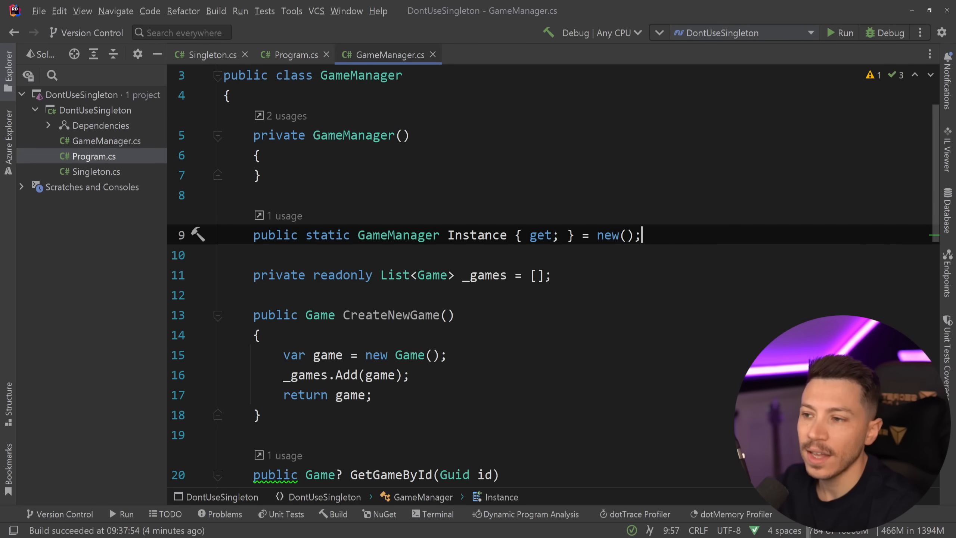
scroll(down, 3)
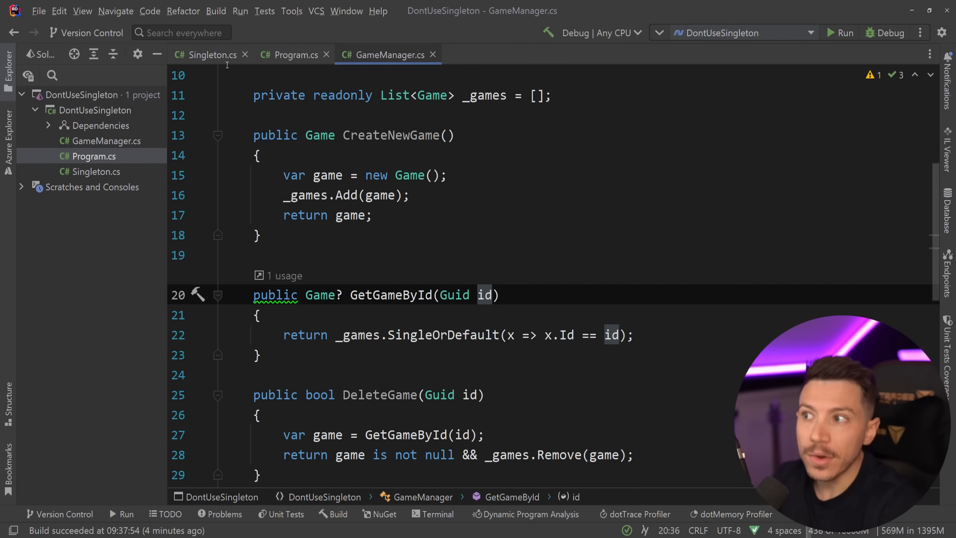
click(212, 54)
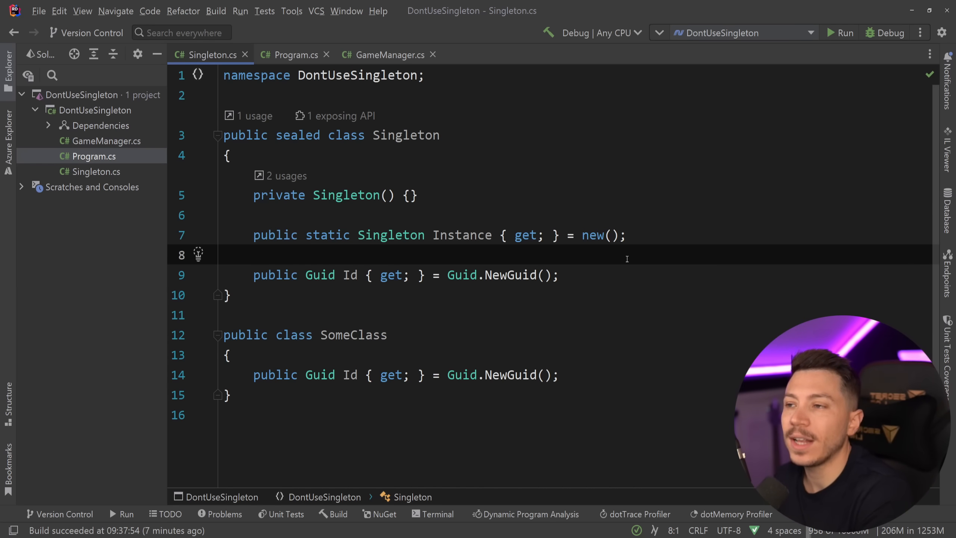
mouse_move(294, 54)
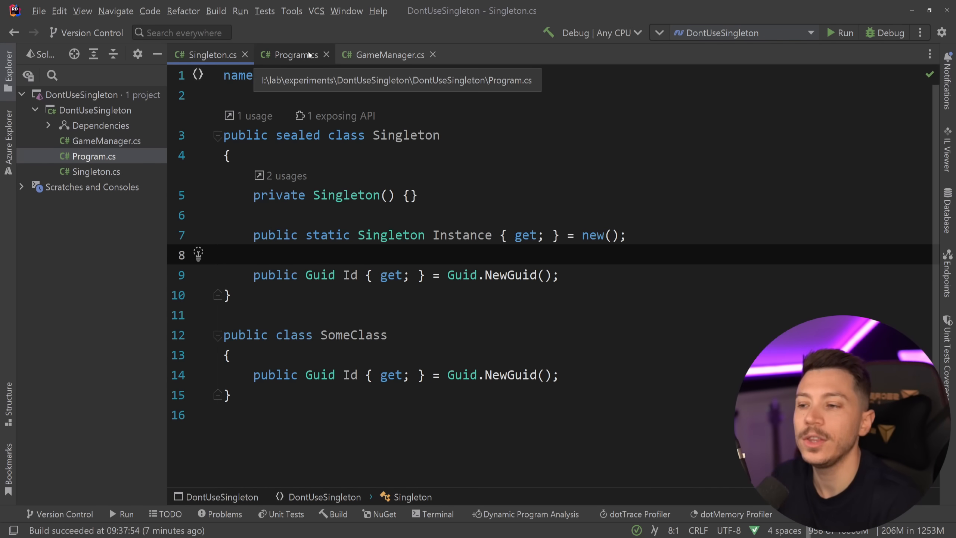